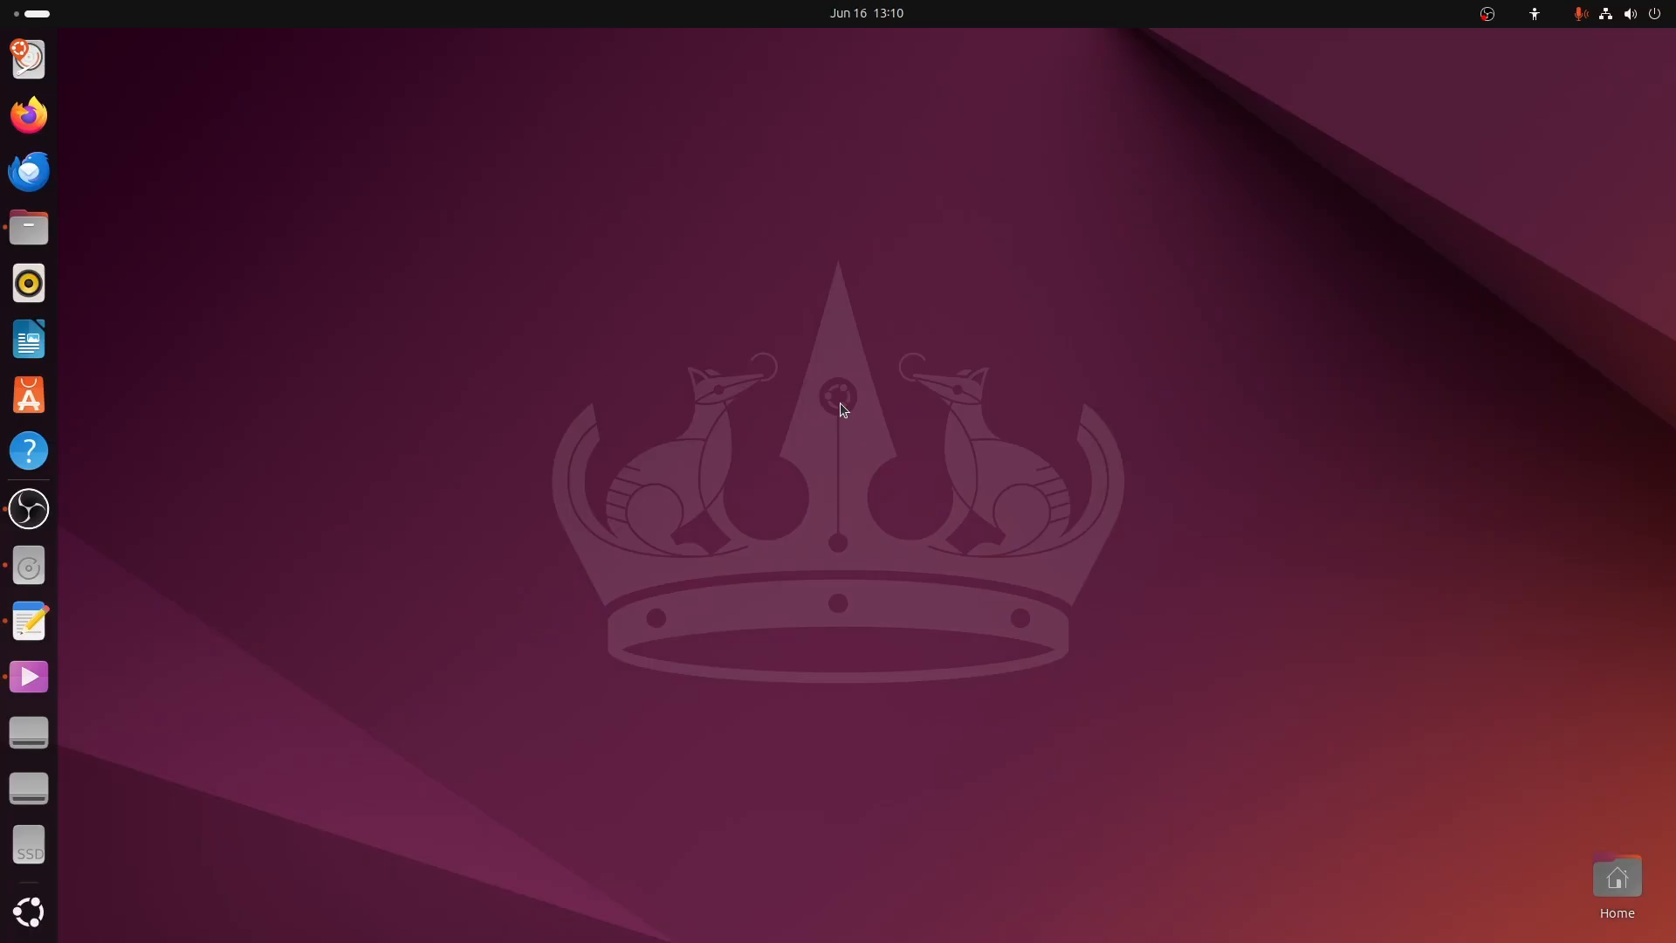
mouse_move(176, 784)
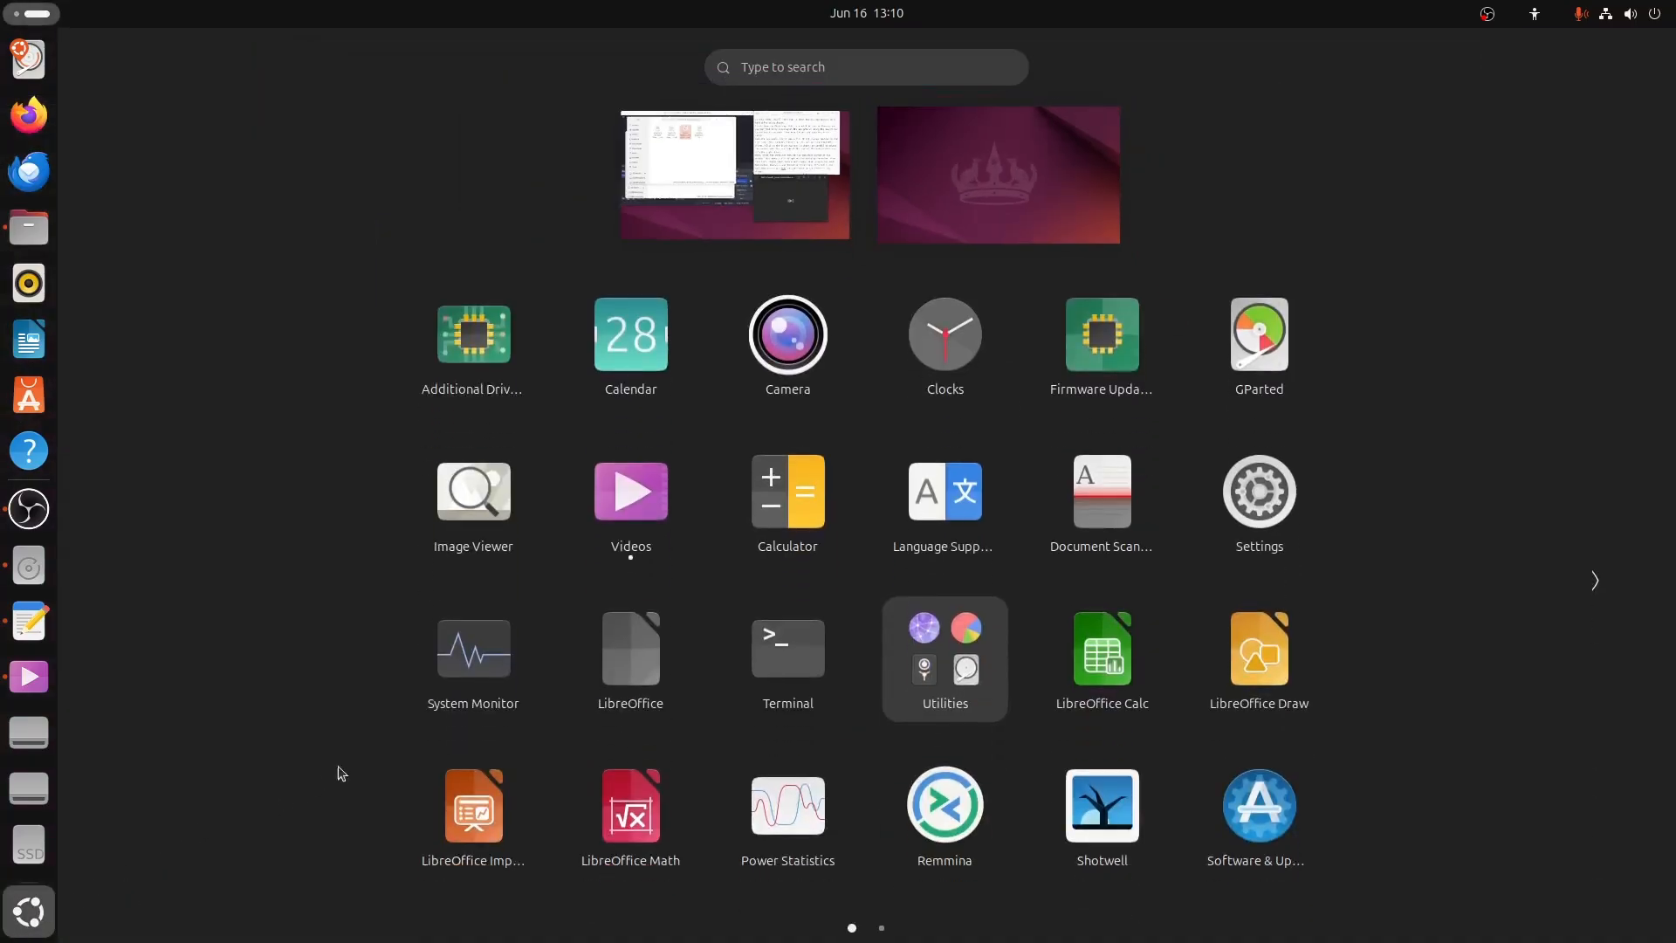
Step: Search the app grid for 'dis' to find Disks
text(disks)
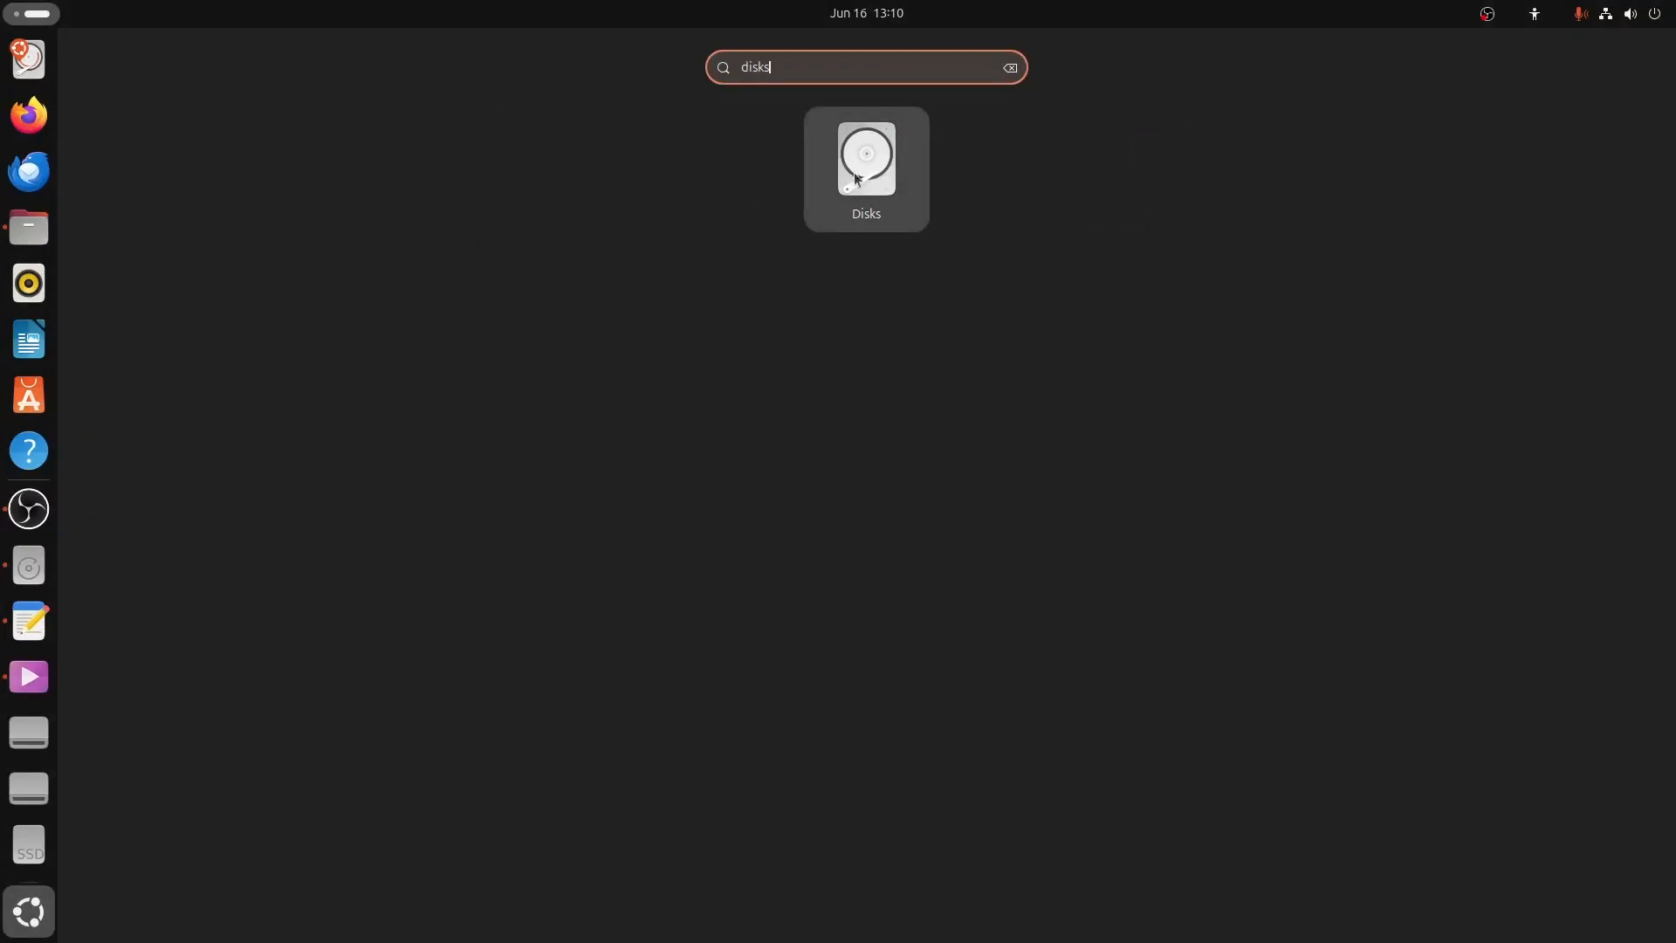
Step: Launch GNOME Disks from the search result
click(865, 158)
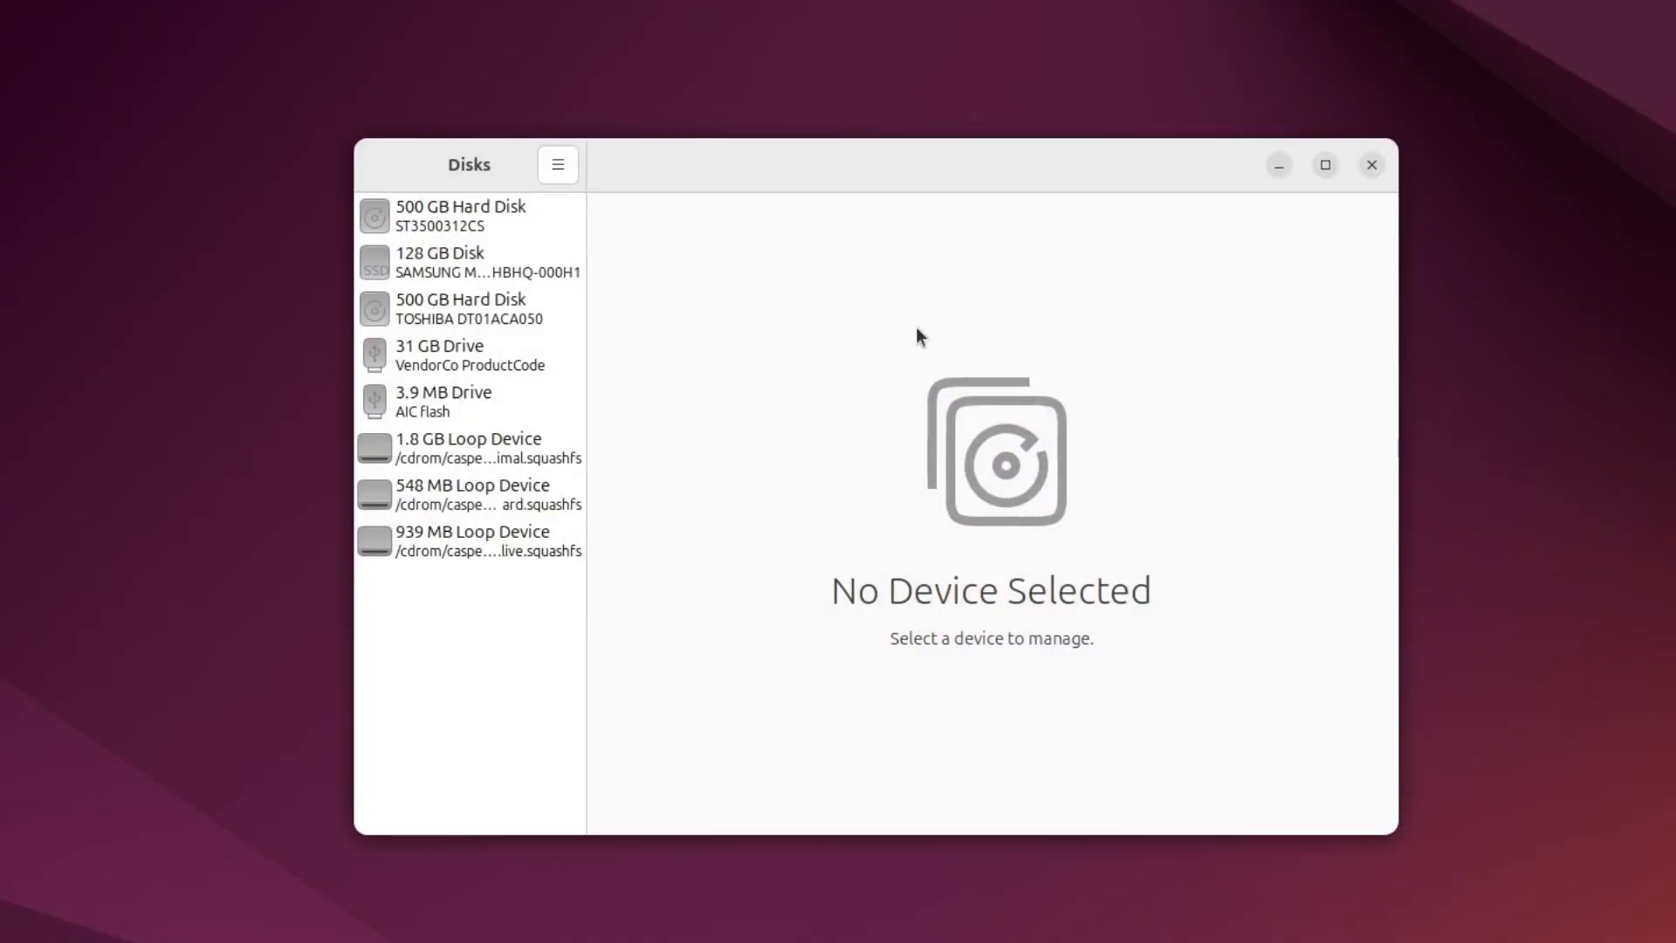
mouse_move(639, 286)
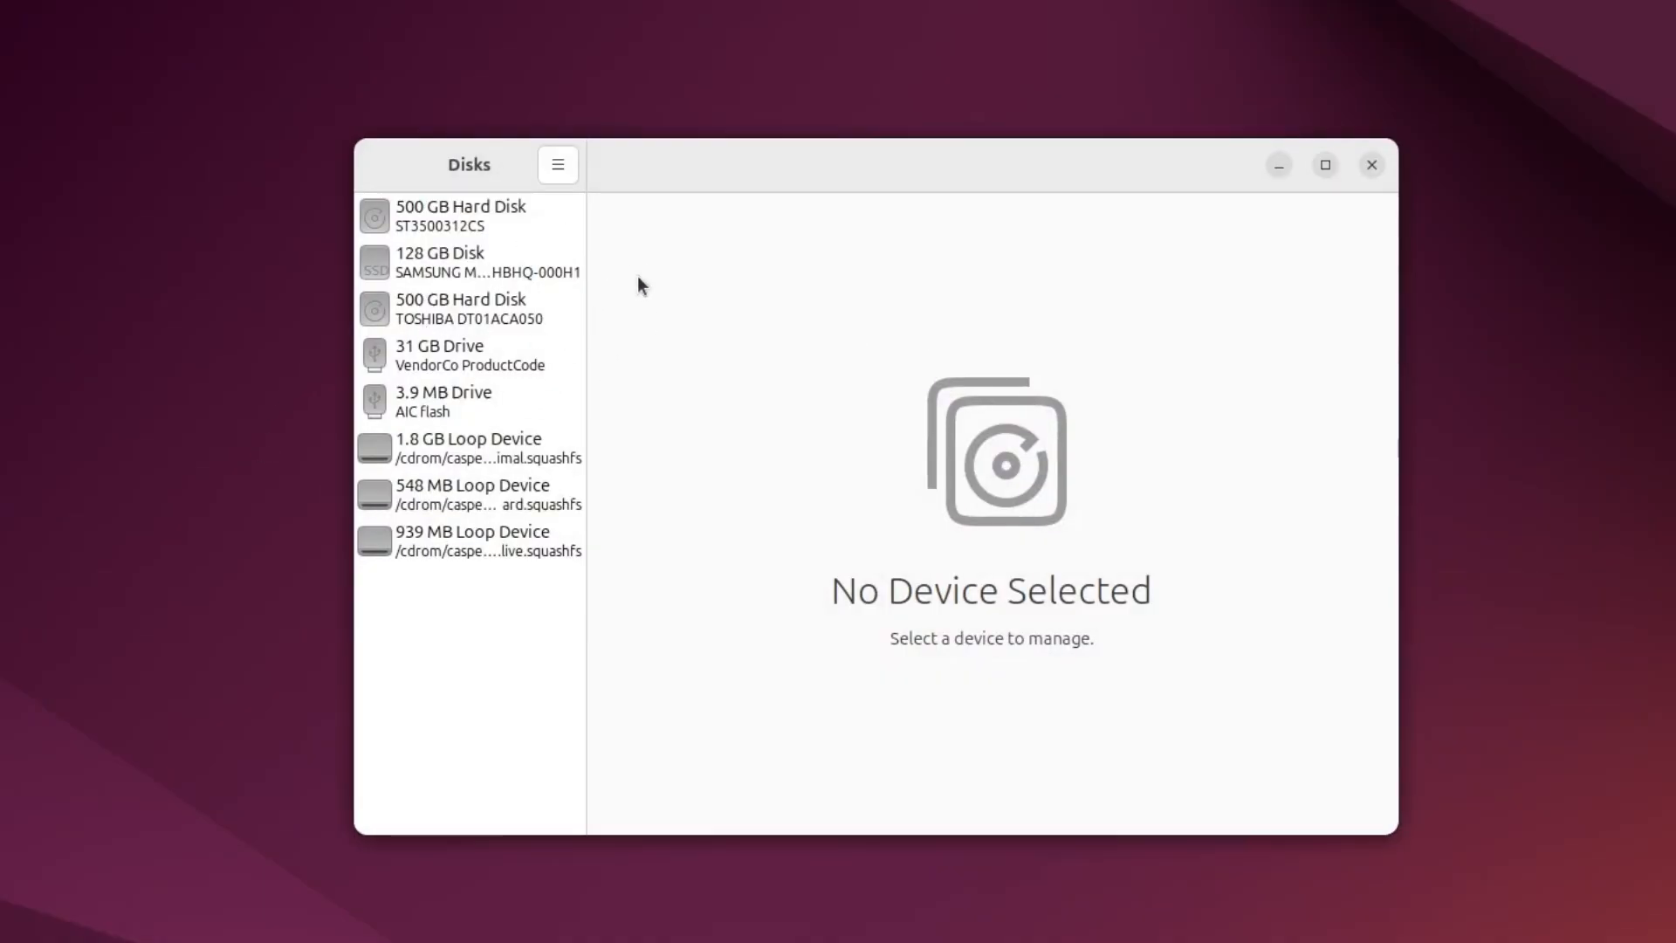
mouse_move(628, 277)
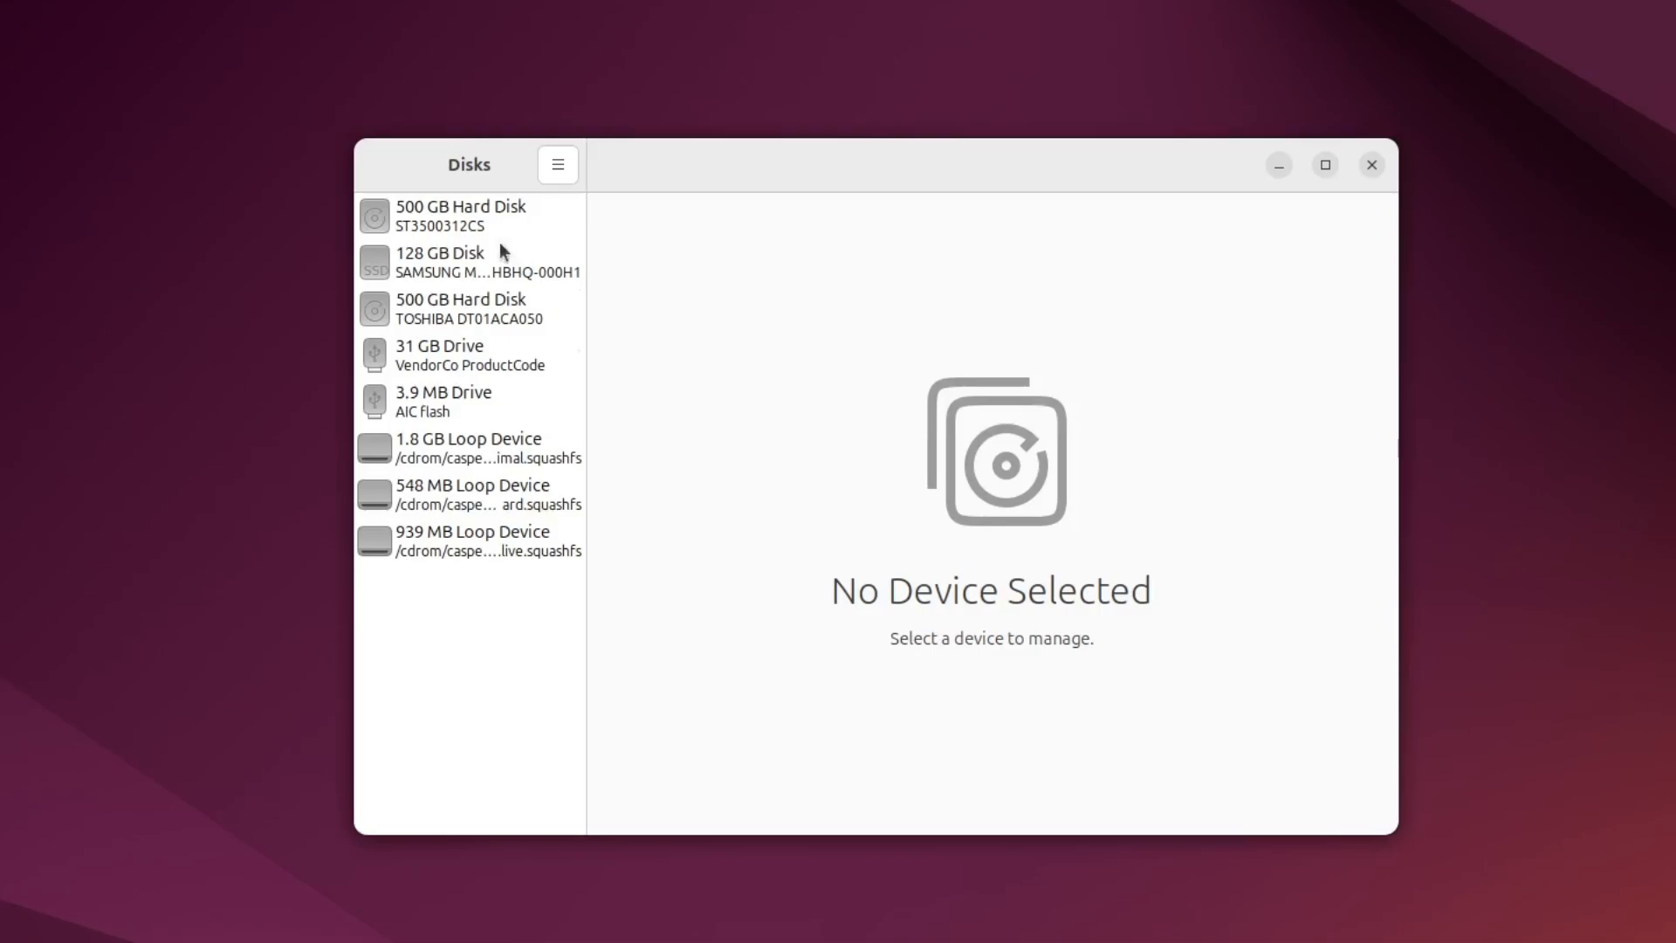
Step: Select the ST3500312CS 500 GB hard disk and open its drive actions menu
click(462, 214)
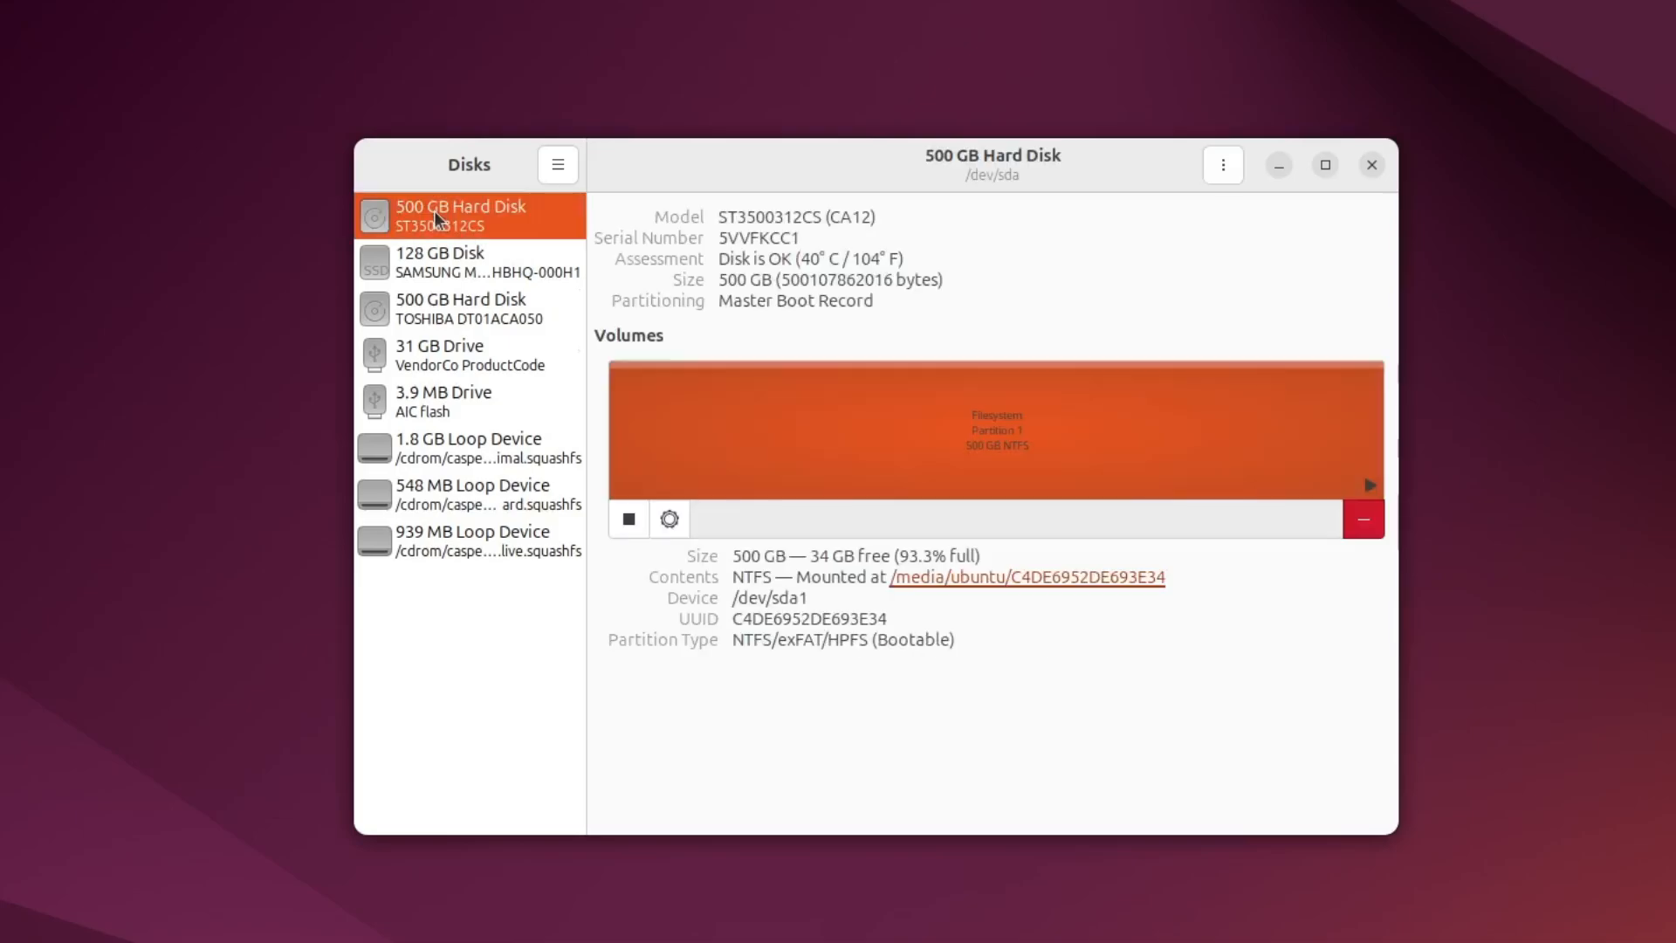
mouse_move(508, 217)
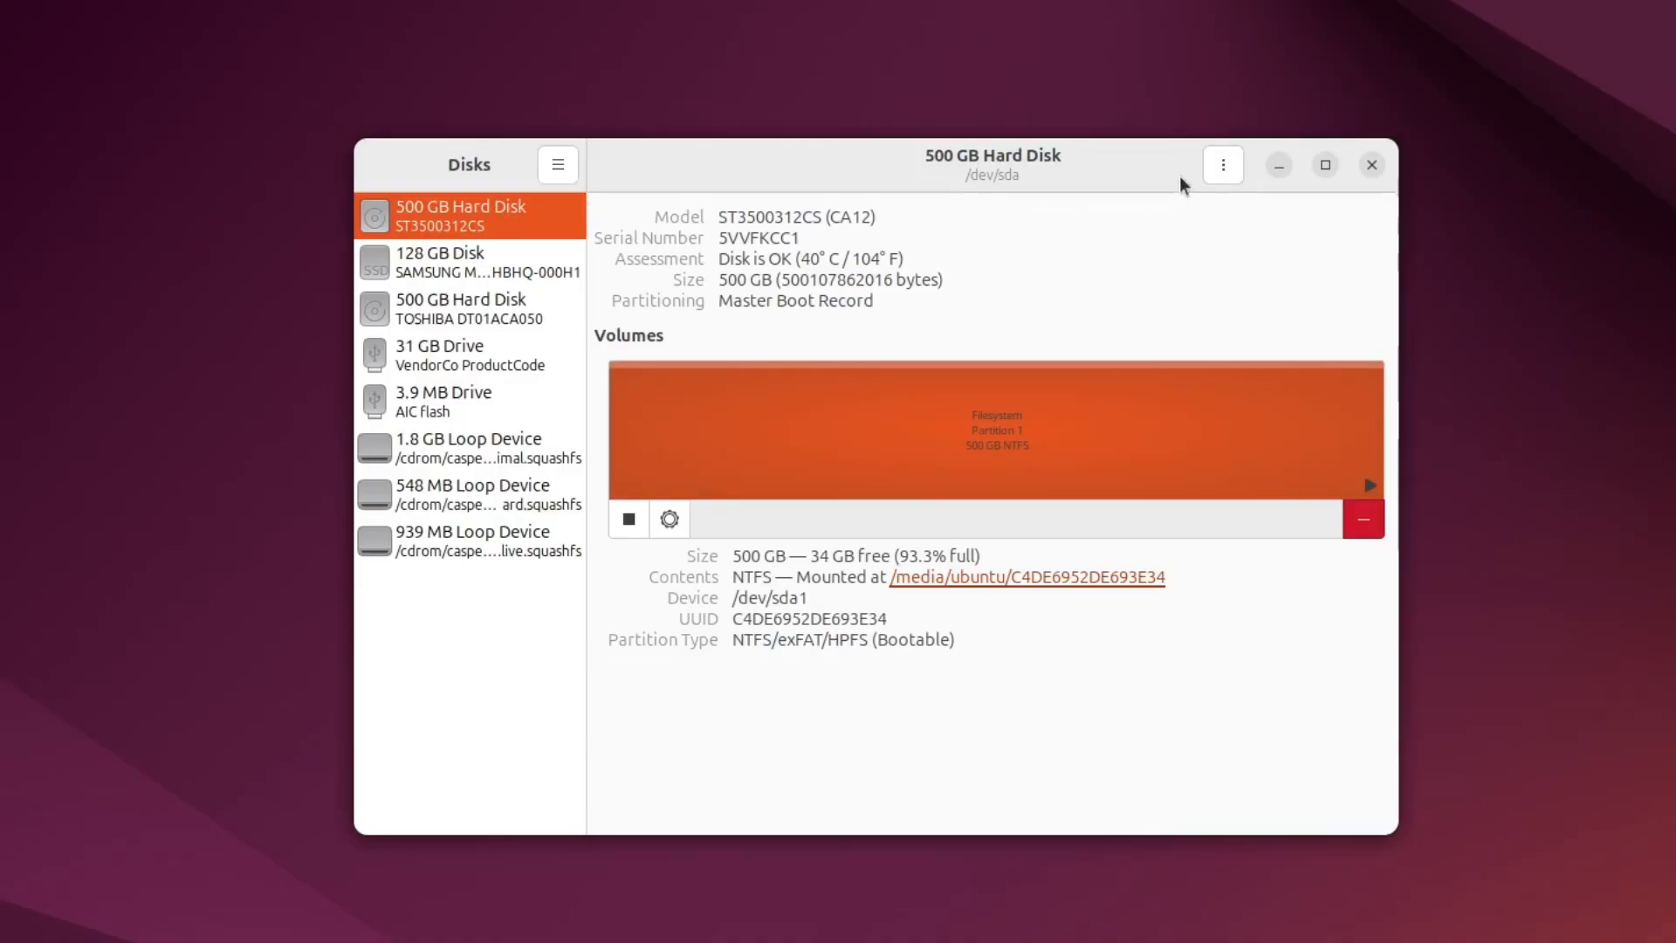
click(1223, 165)
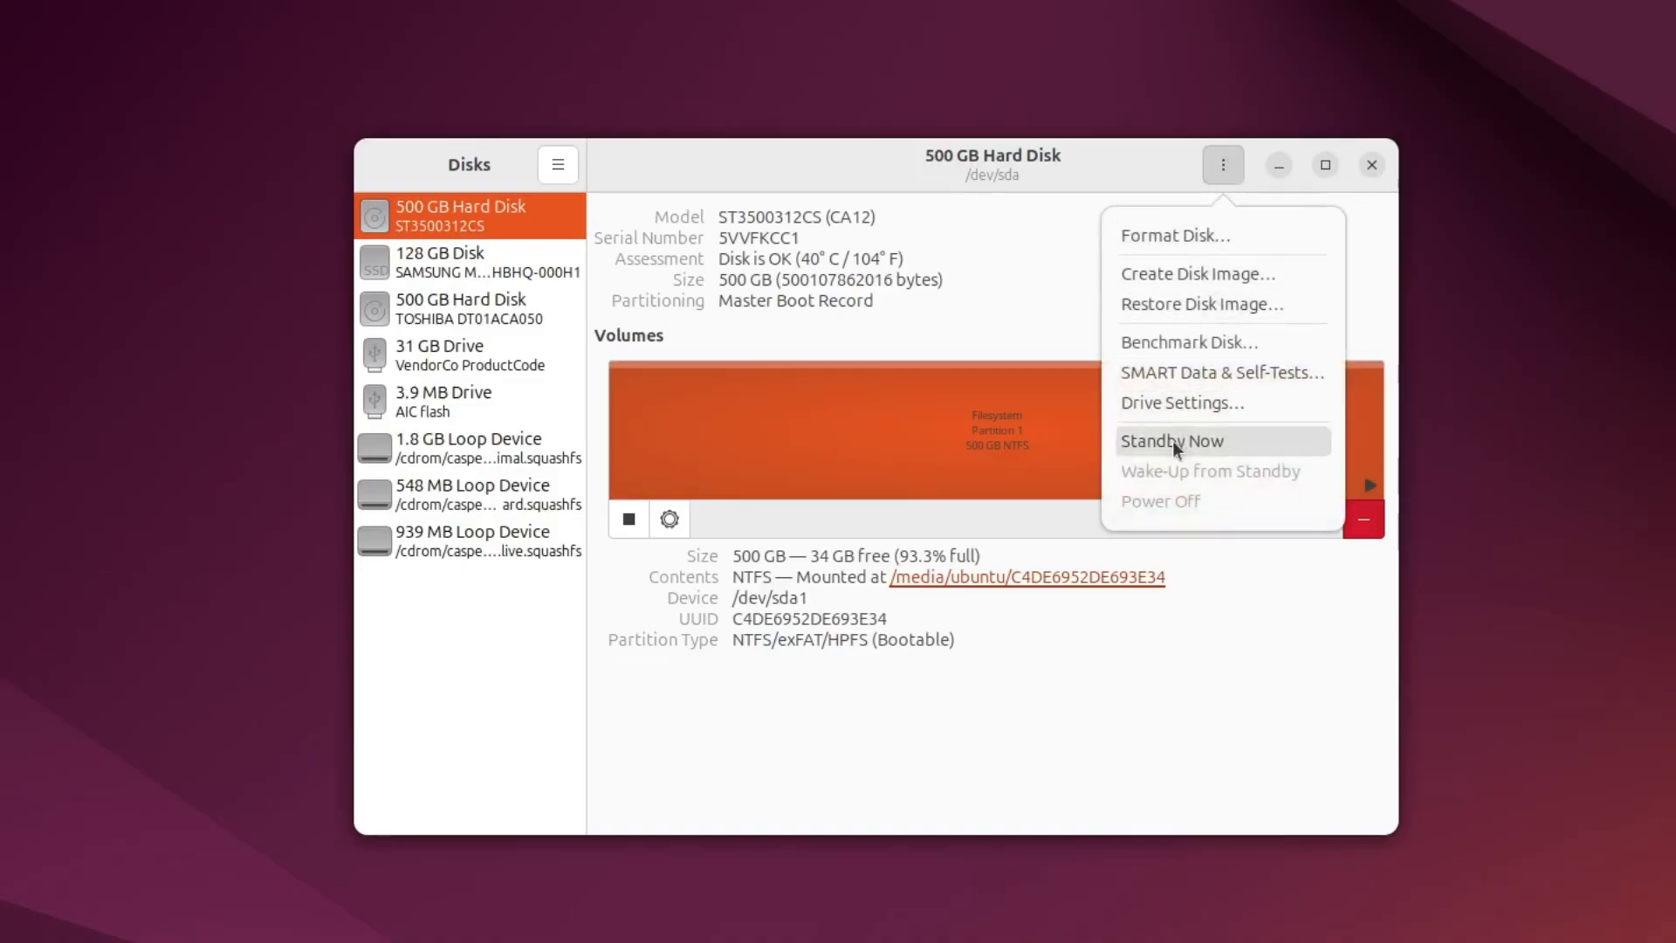
mouse_move(1253, 305)
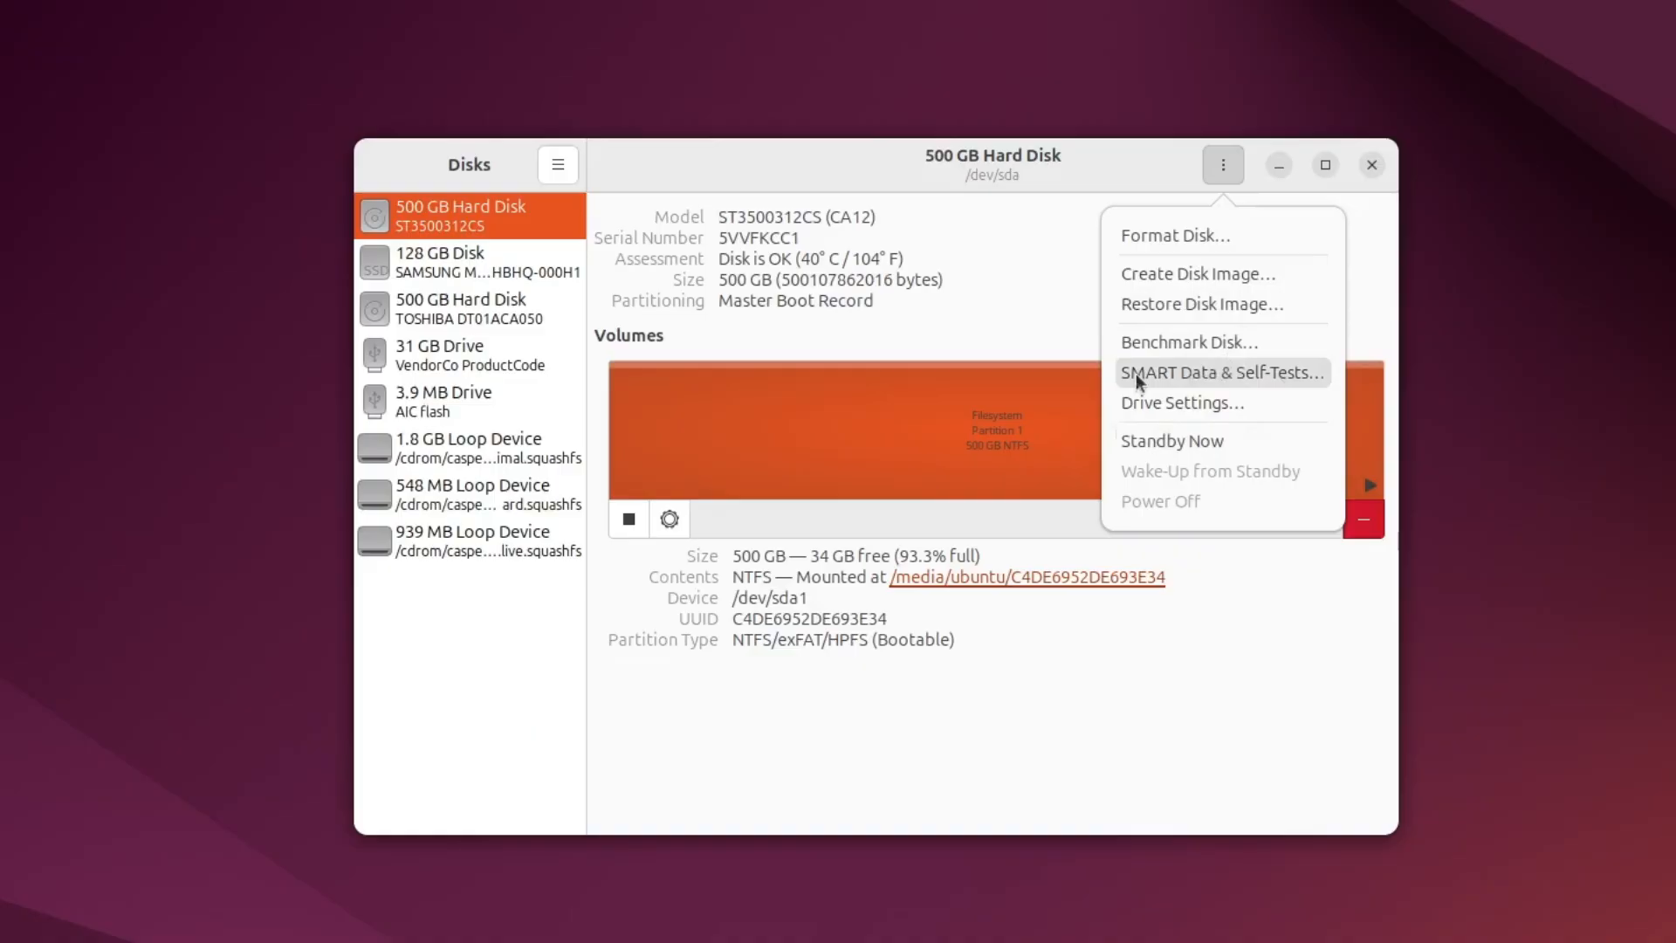
Step: Open SMART Data & Self-Tests, review the attributes, and list the self-test types
click(1220, 372)
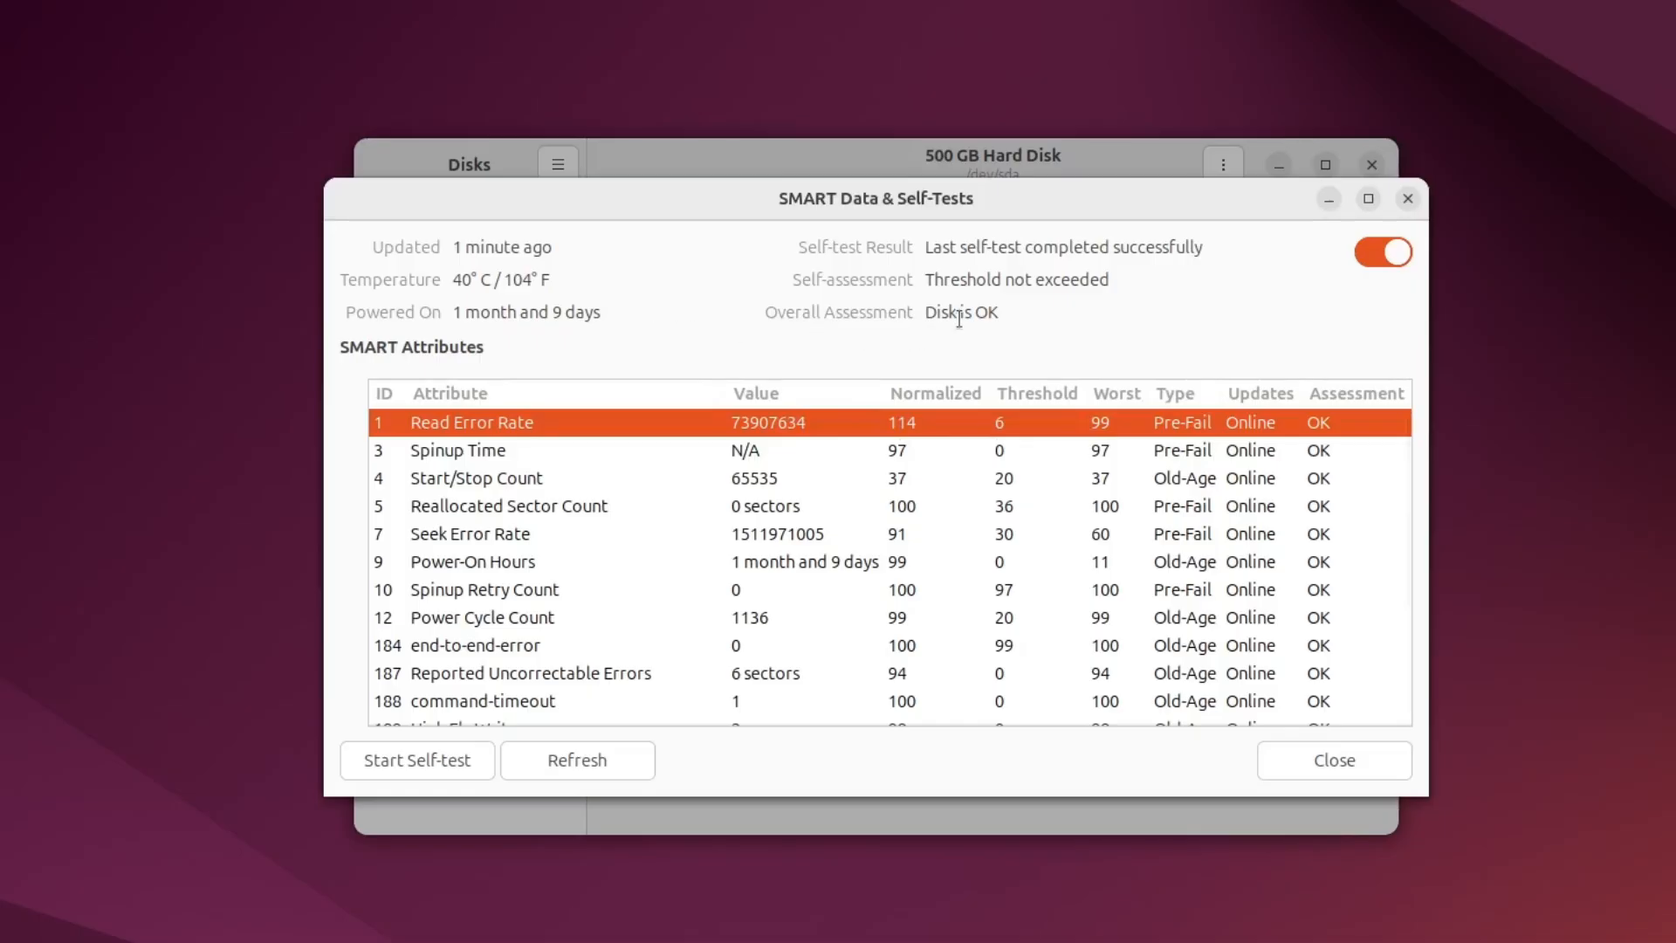
mouse_move(1034, 267)
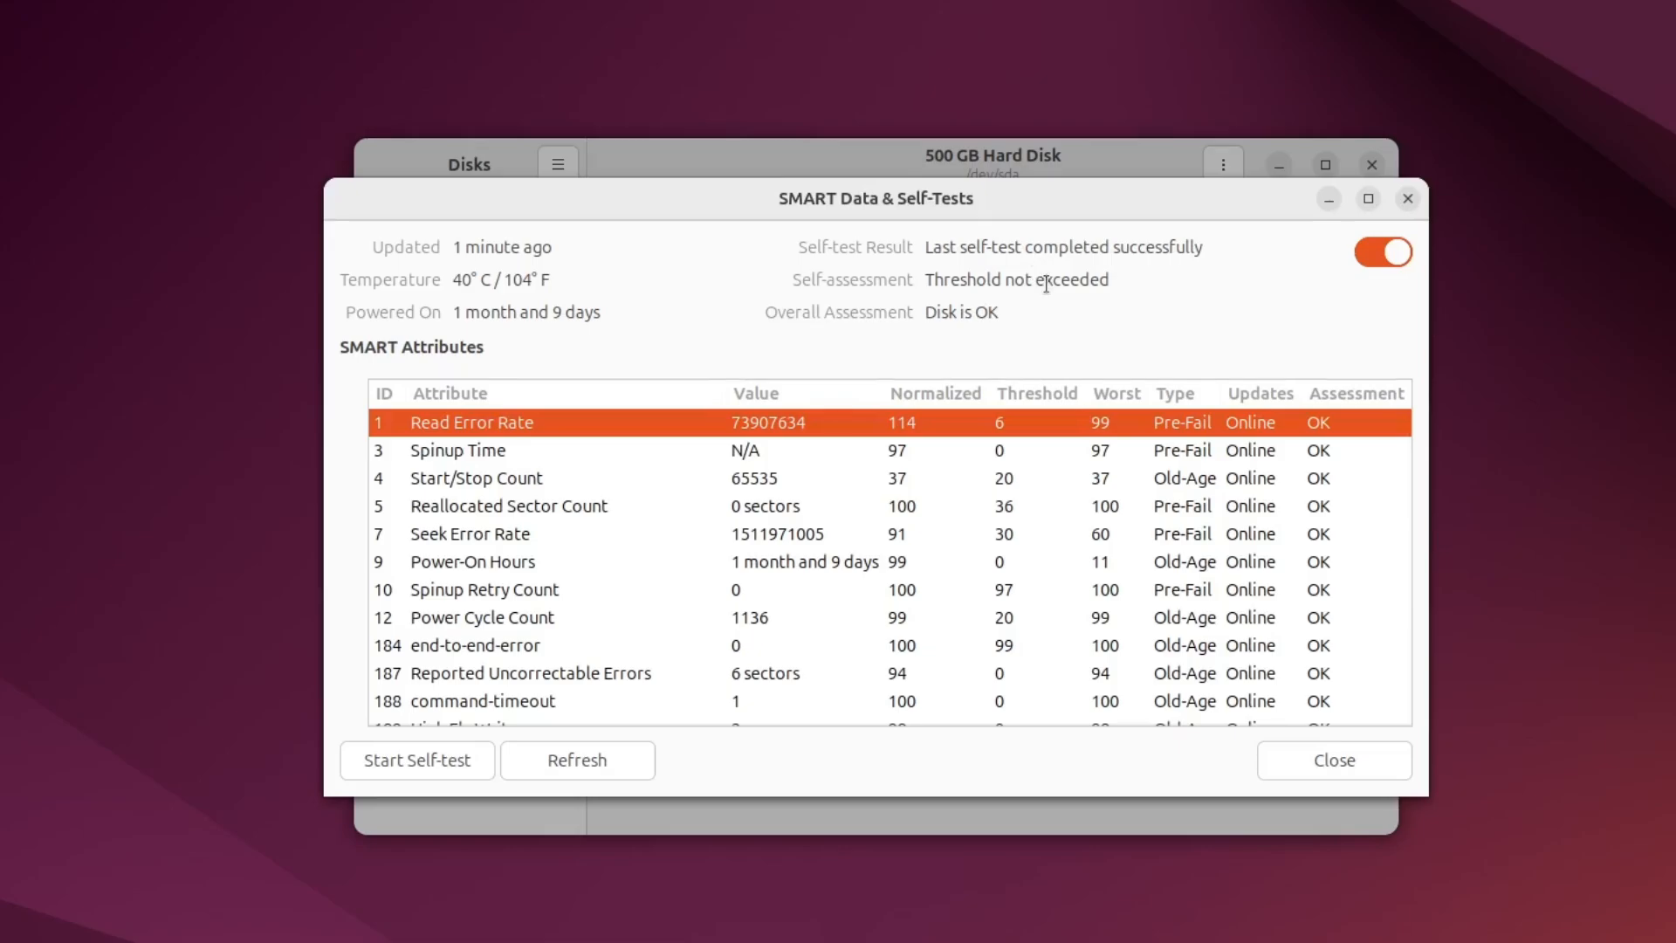
scroll(down, 3)
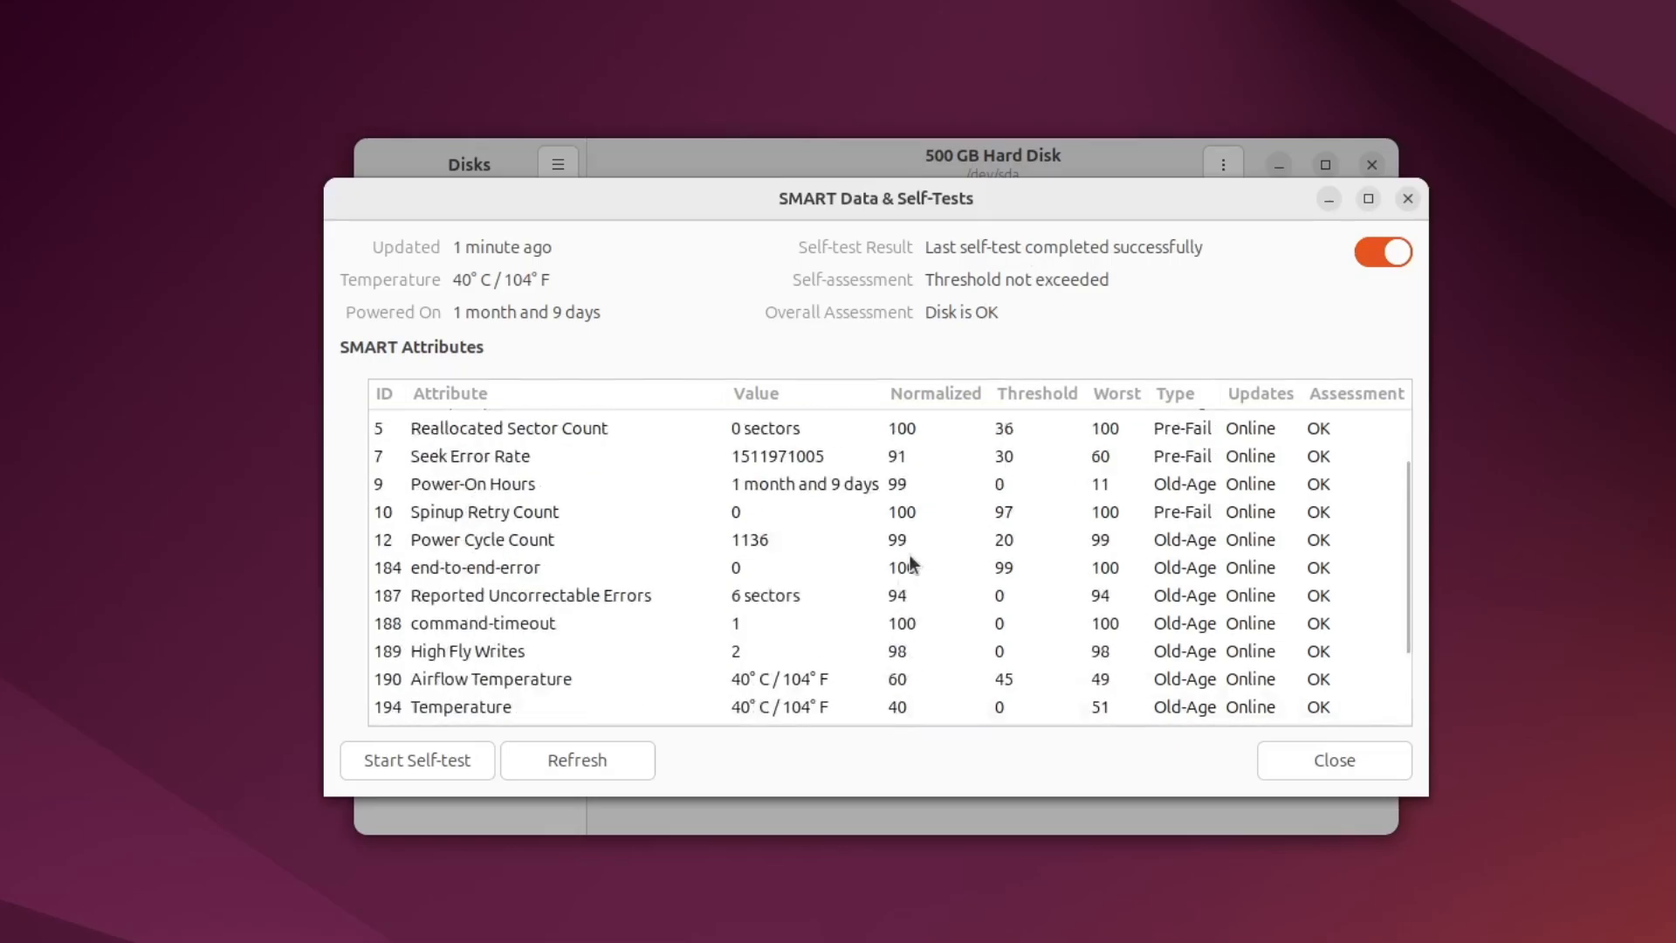
scroll(down, 3)
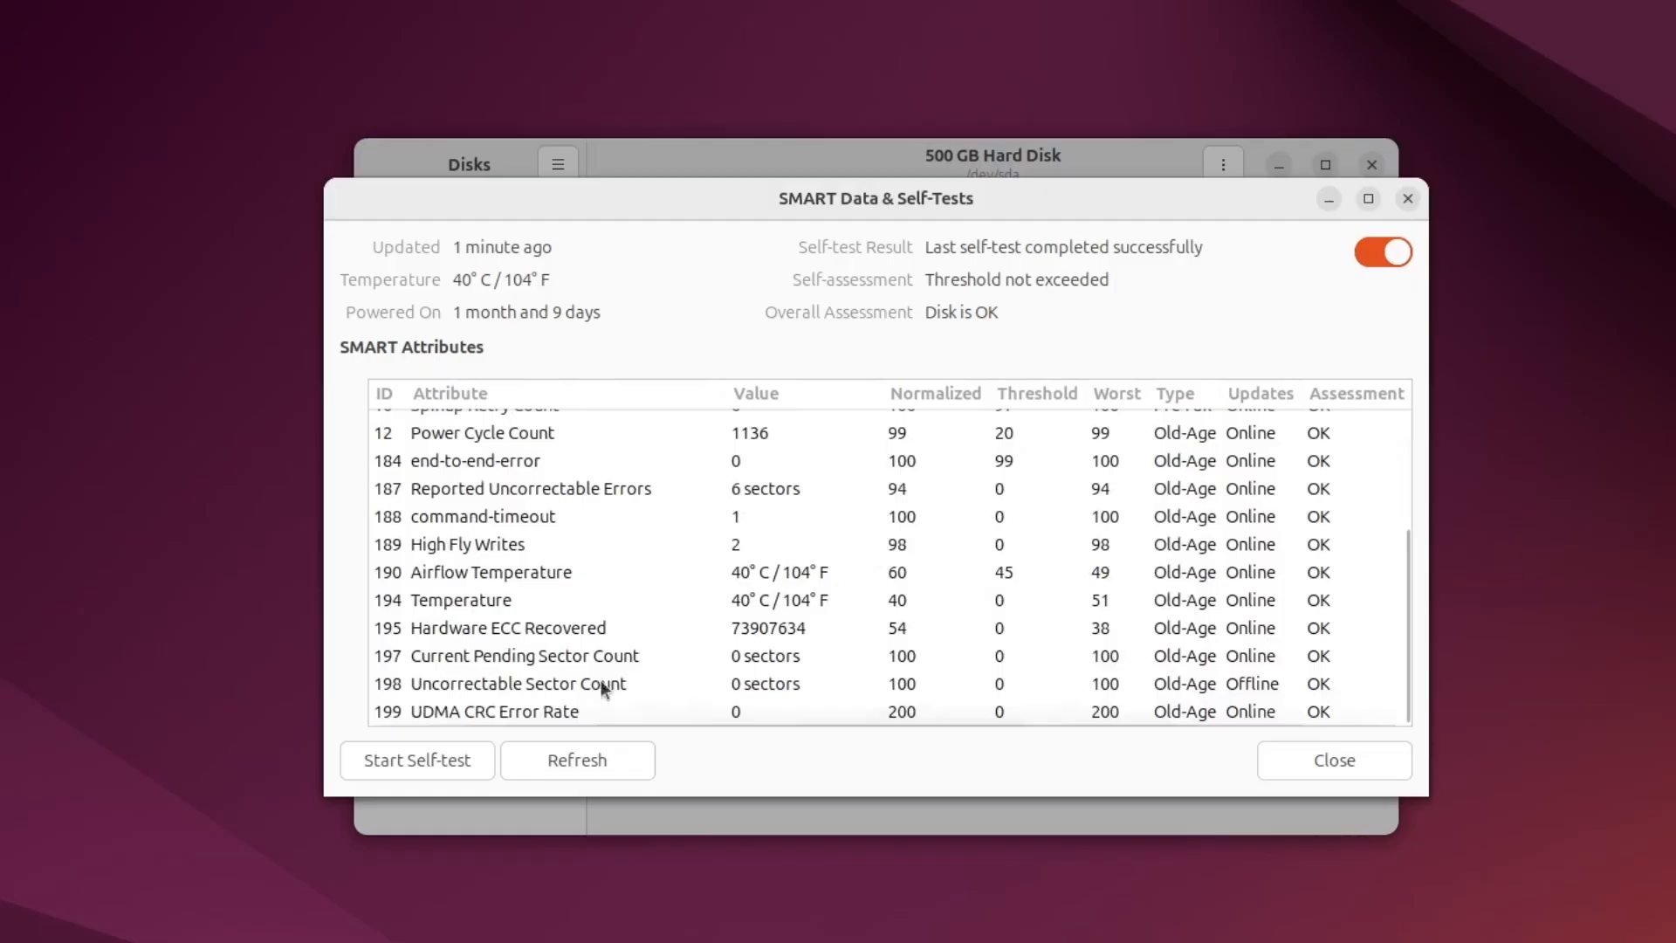
click(418, 760)
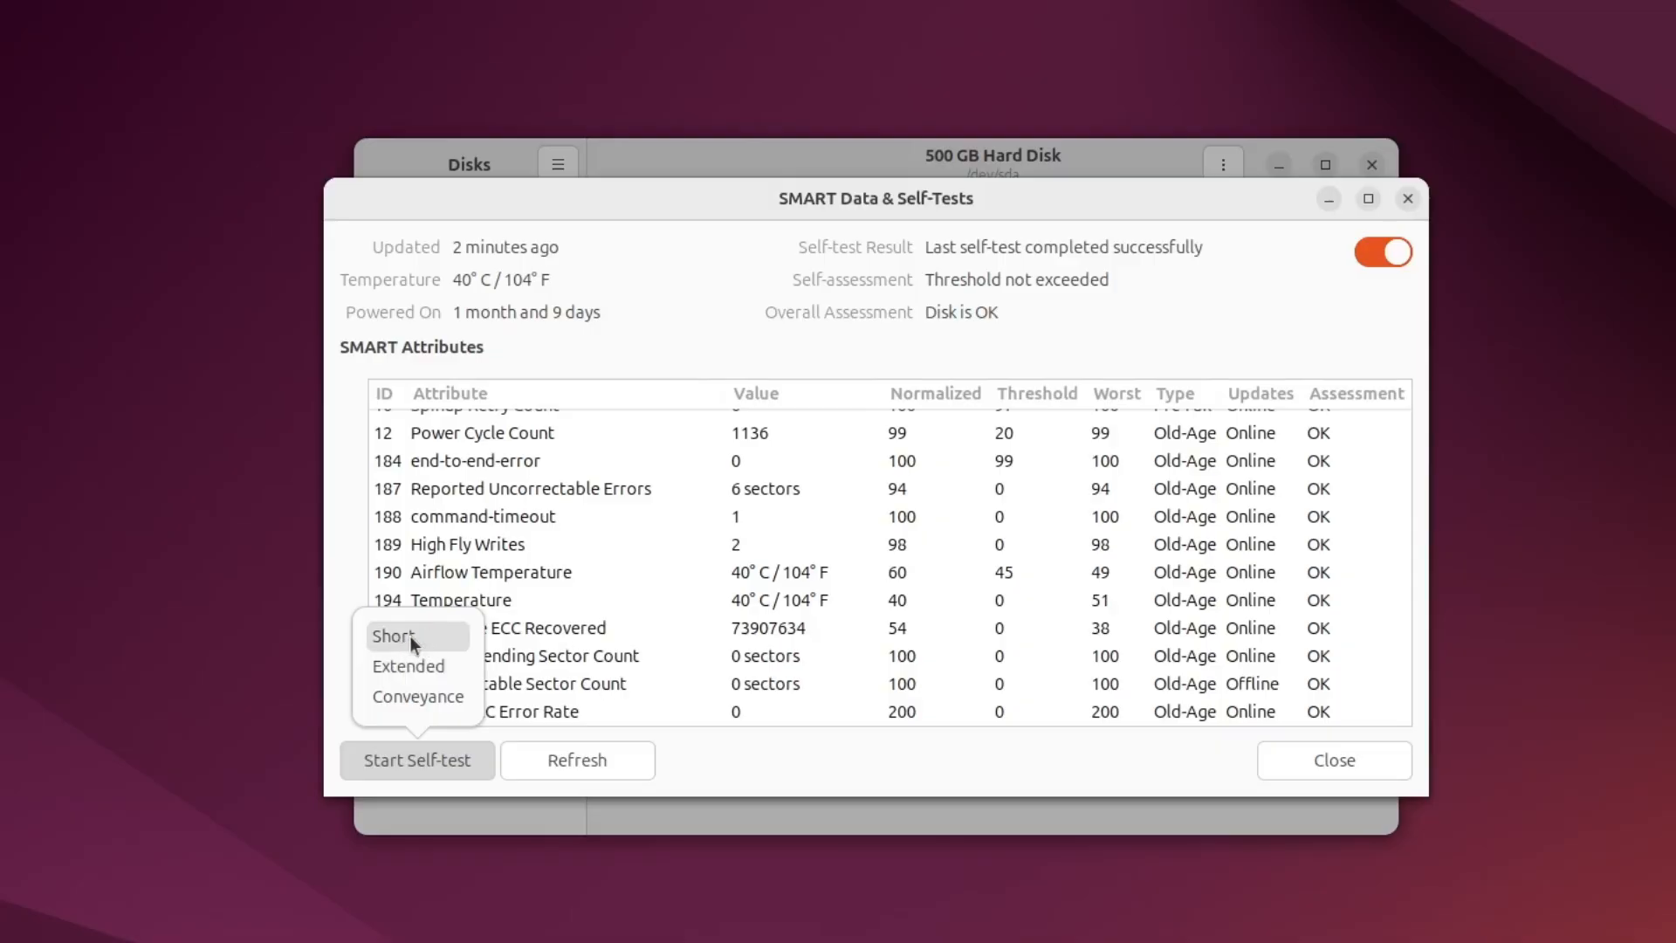
mouse_move(410, 665)
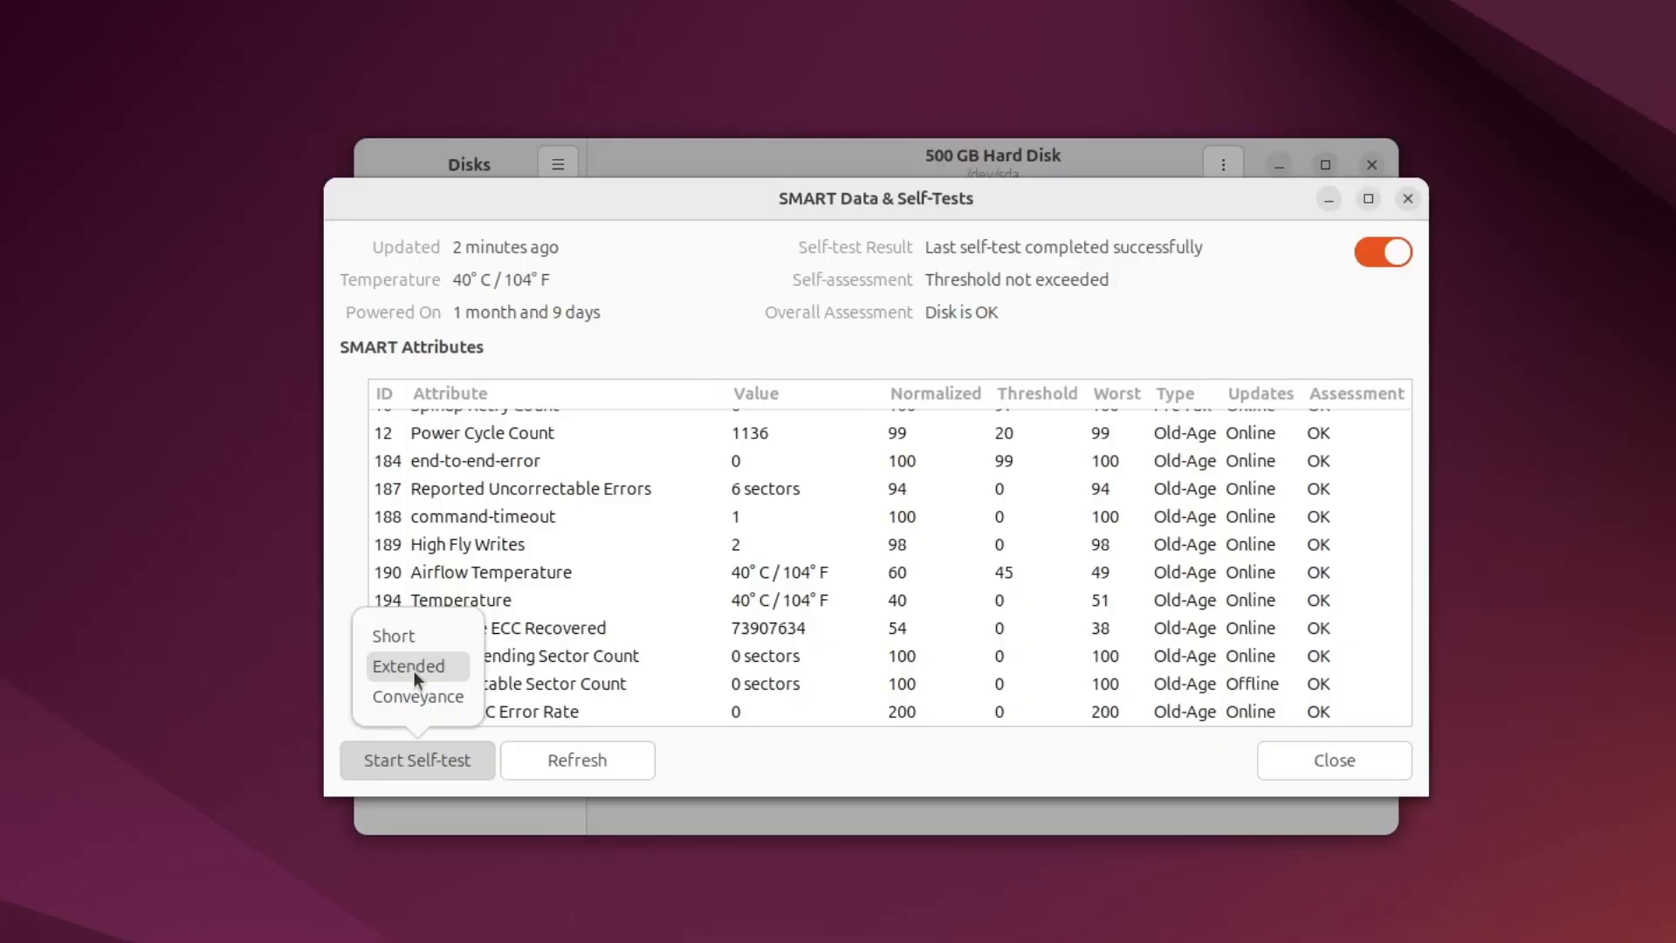
mouse_move(417, 696)
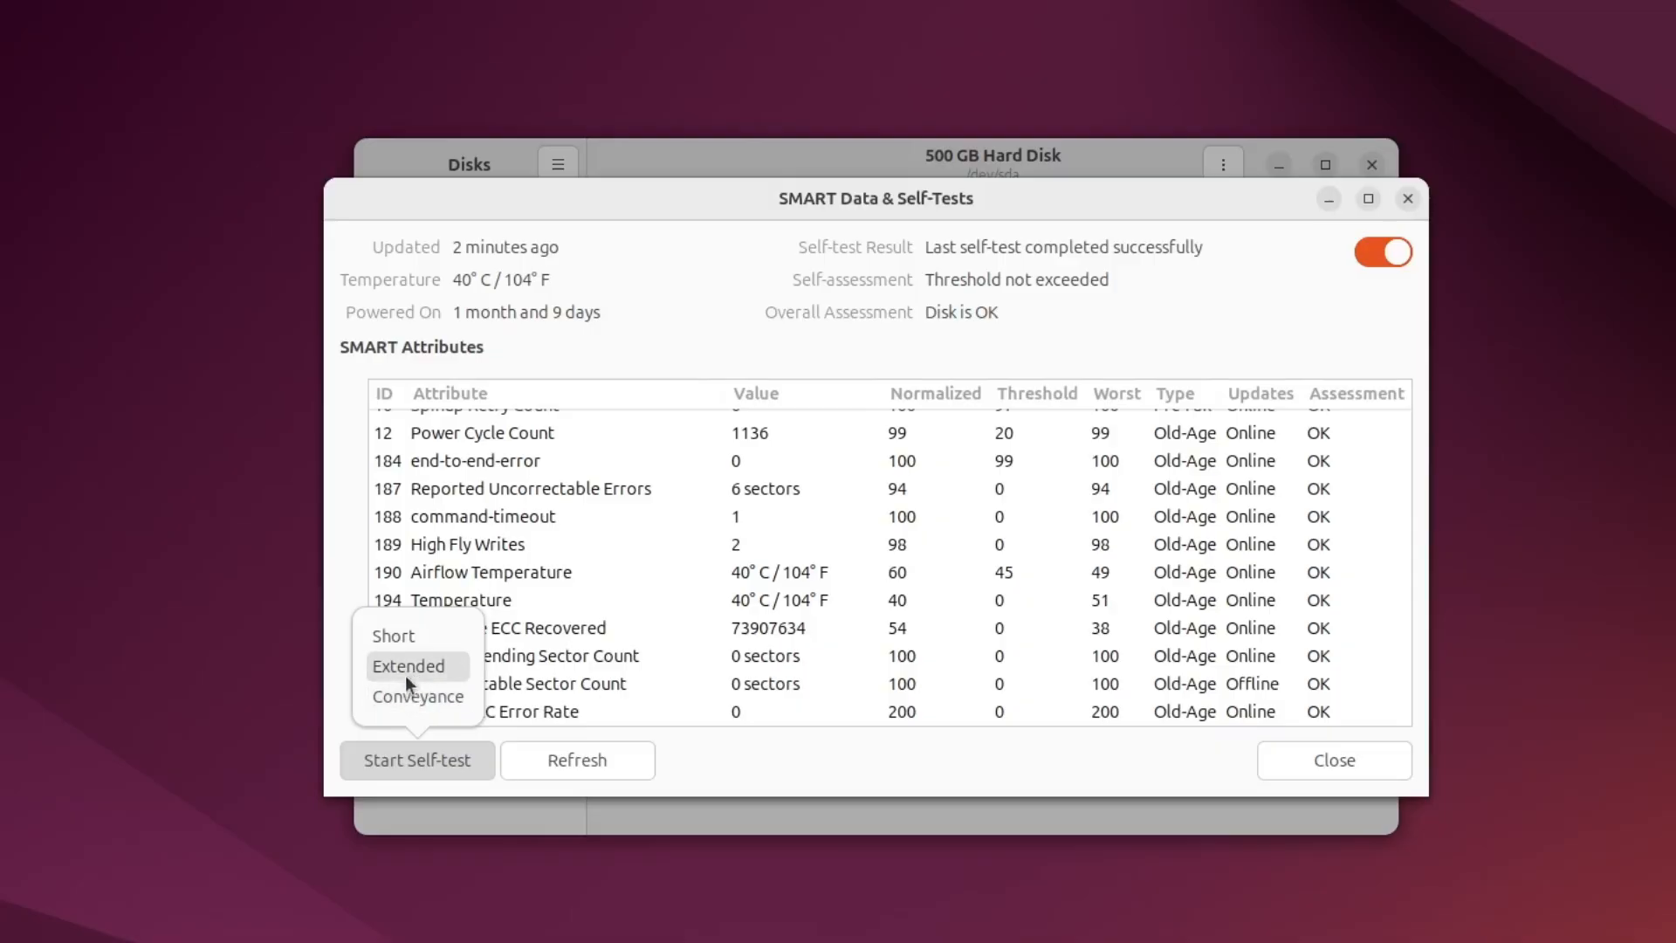
Step: Choose a self-test type for the ST3500312CS disk
click(406, 665)
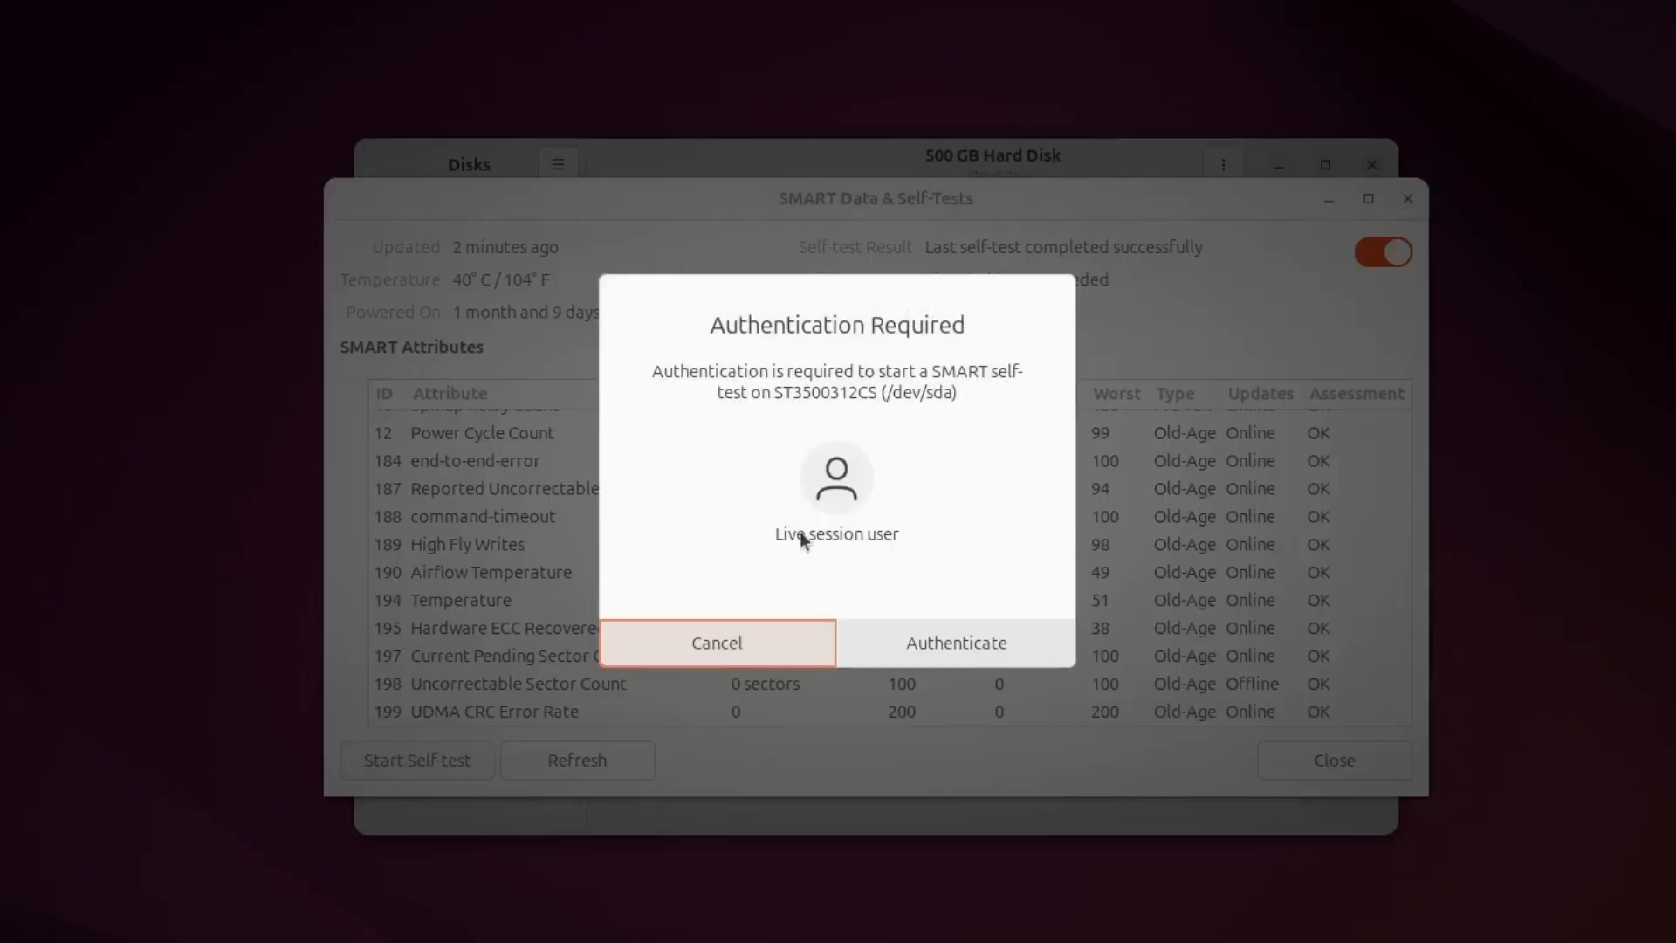
Step: Authenticate to start the SMART self-test, now at 90% remaining
click(954, 643)
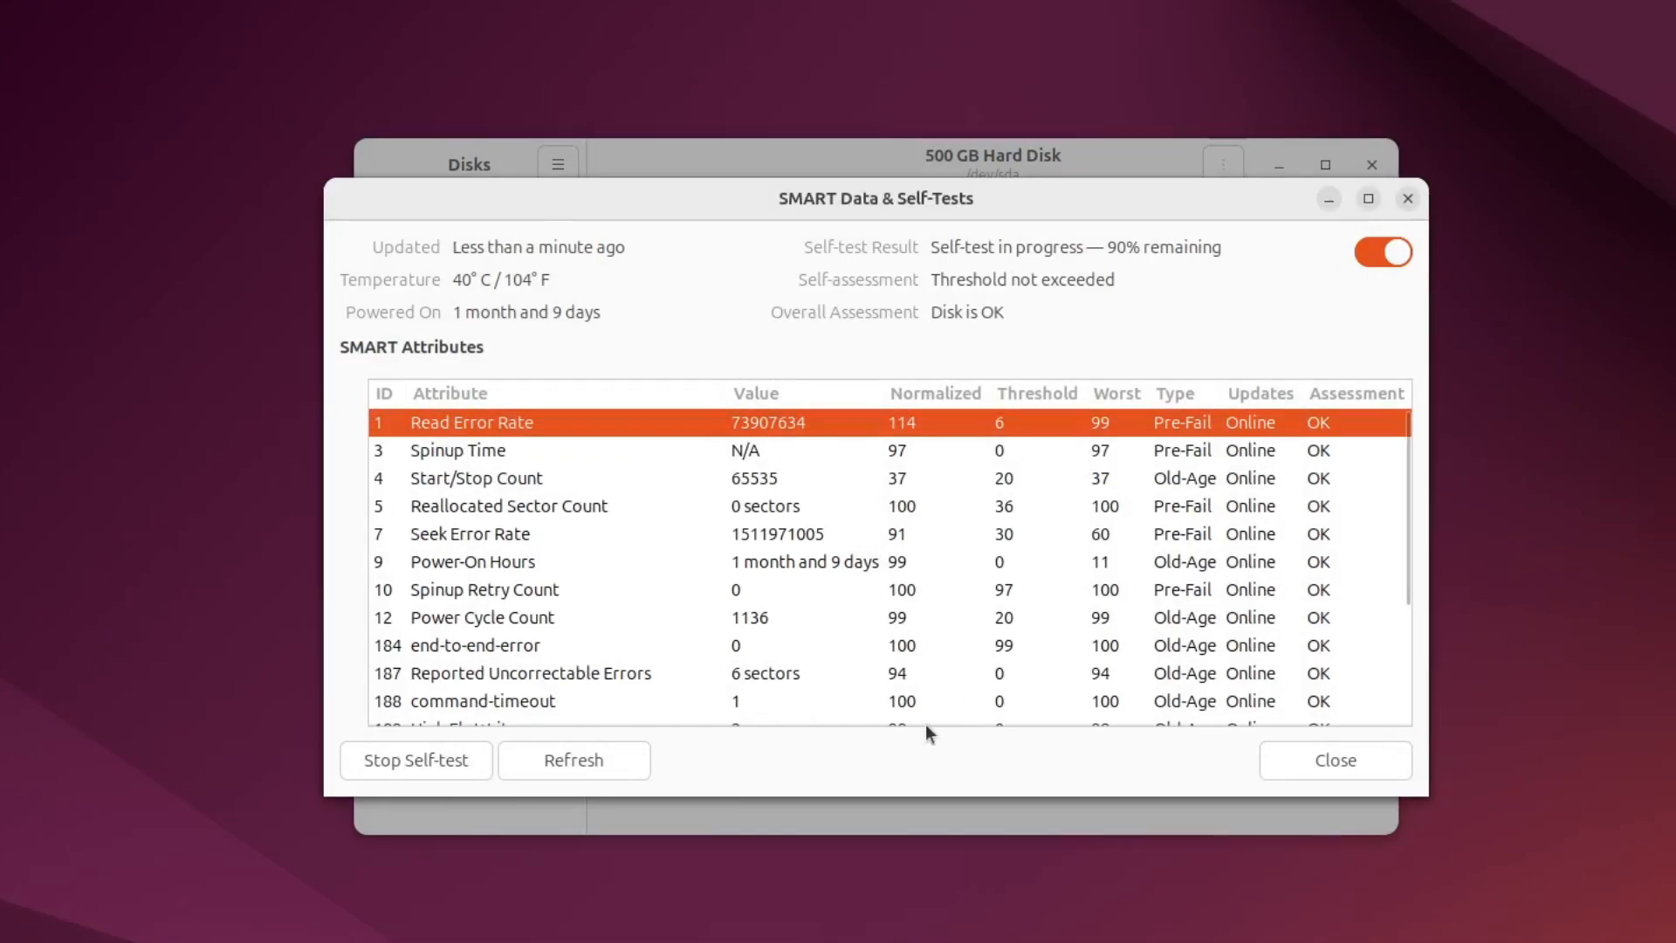
mouse_move(939, 725)
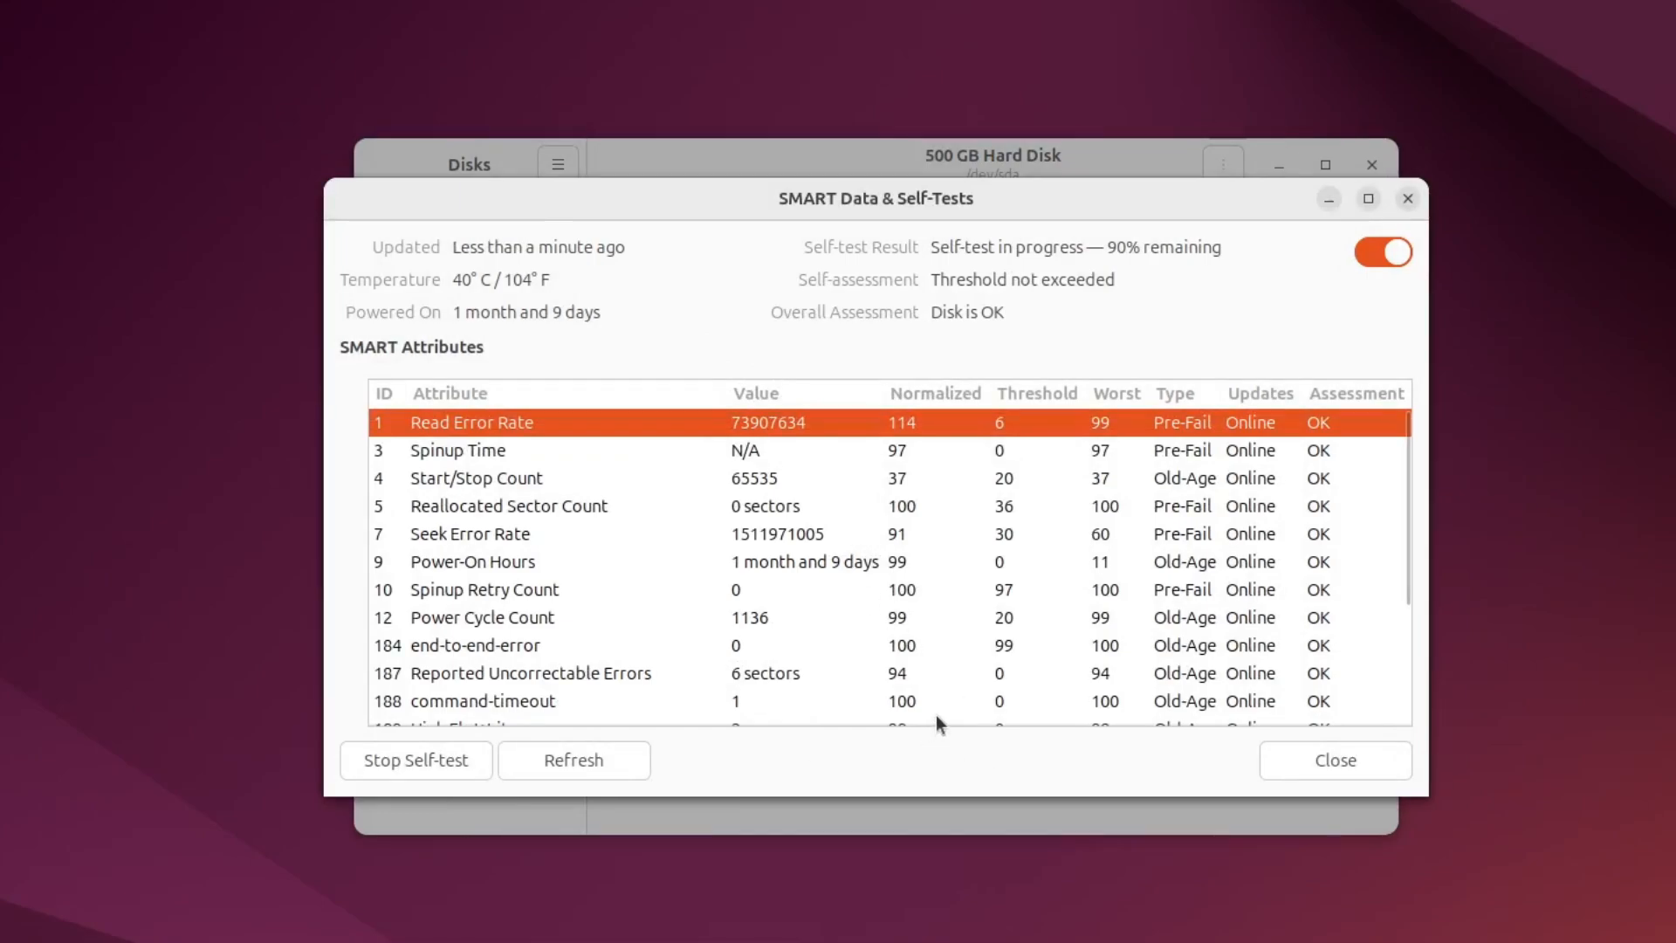
mouse_move(1046, 557)
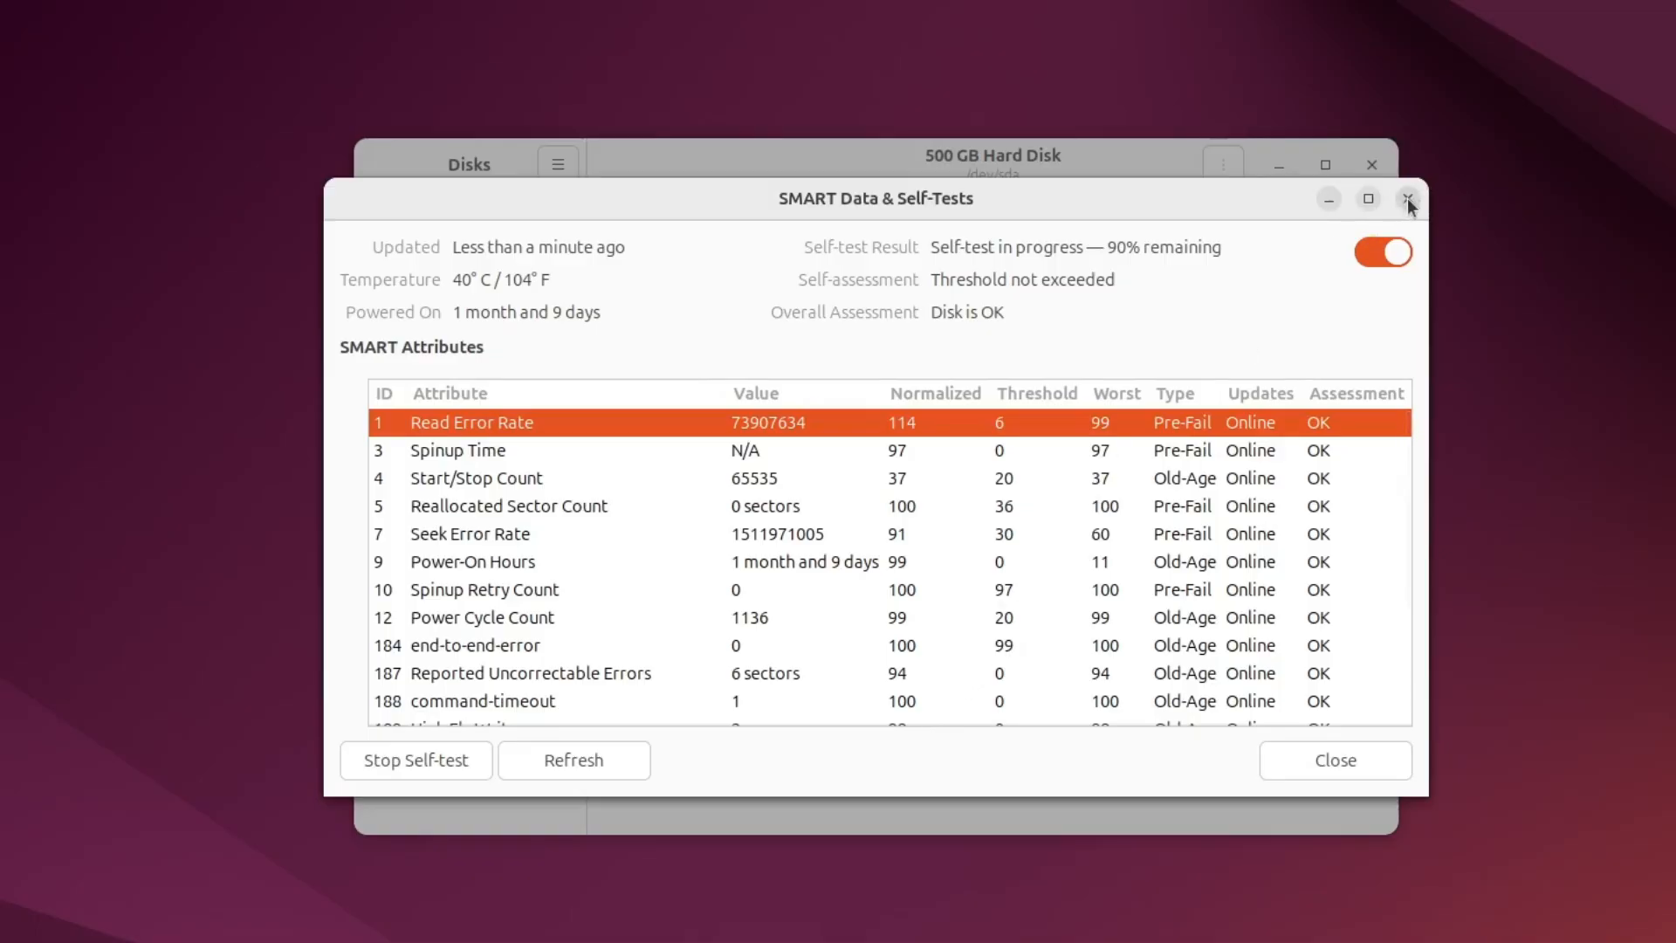
Step: Close the SMART Data & Self-Tests window and watch the self-test job progress
click(1409, 200)
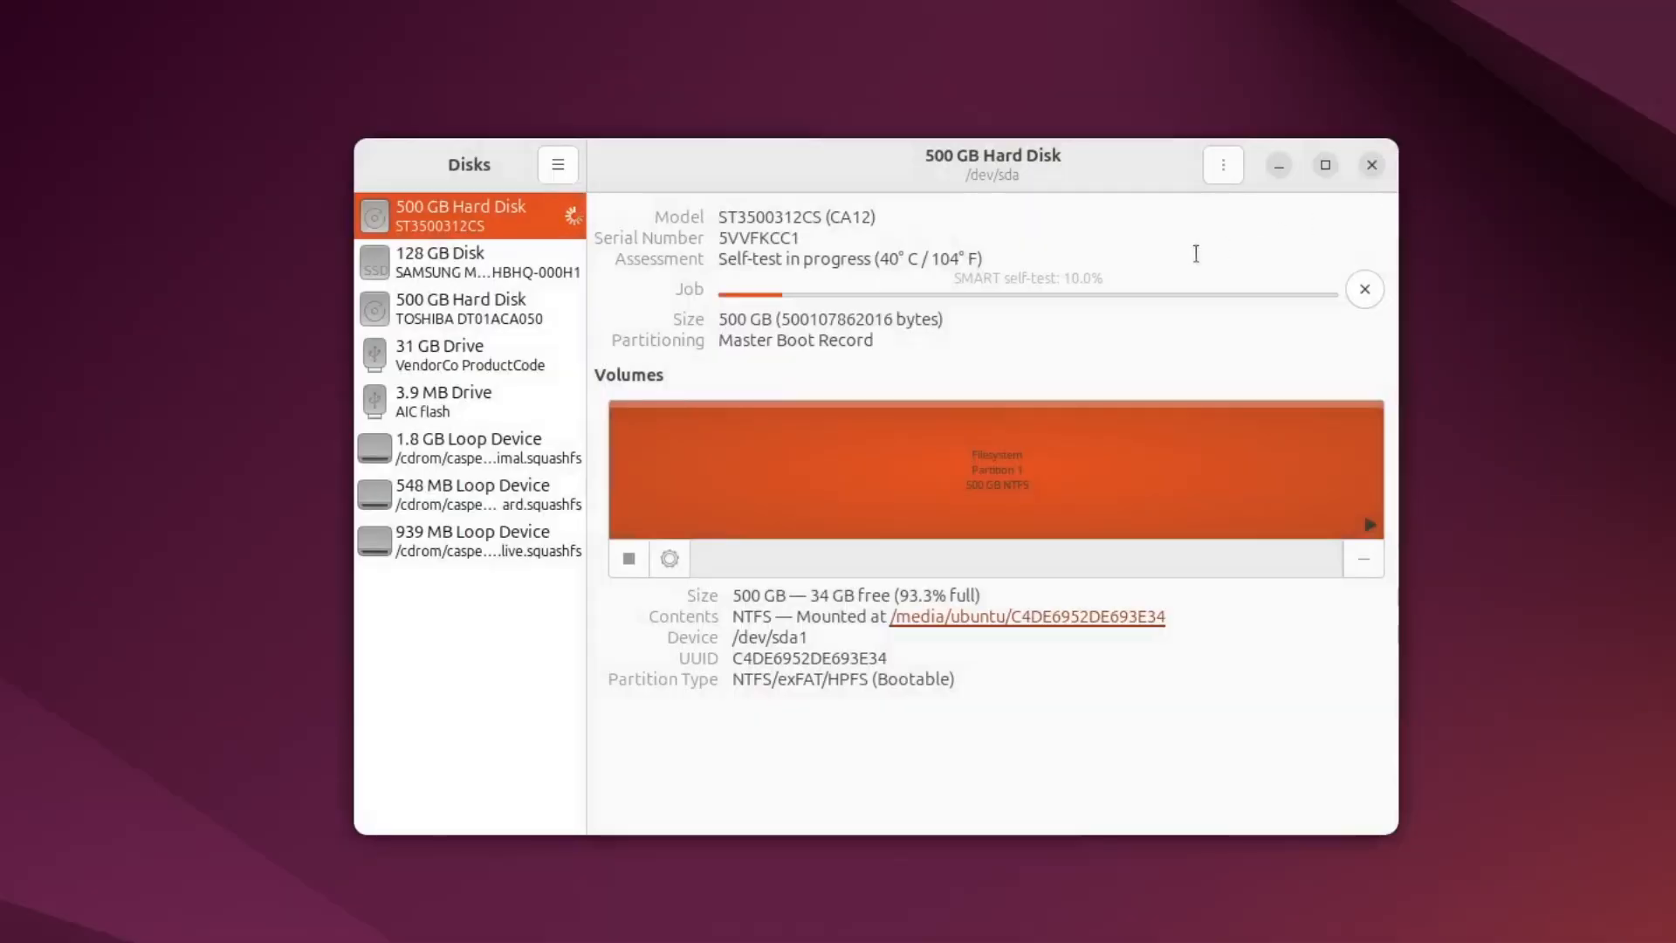
mouse_move(1138, 486)
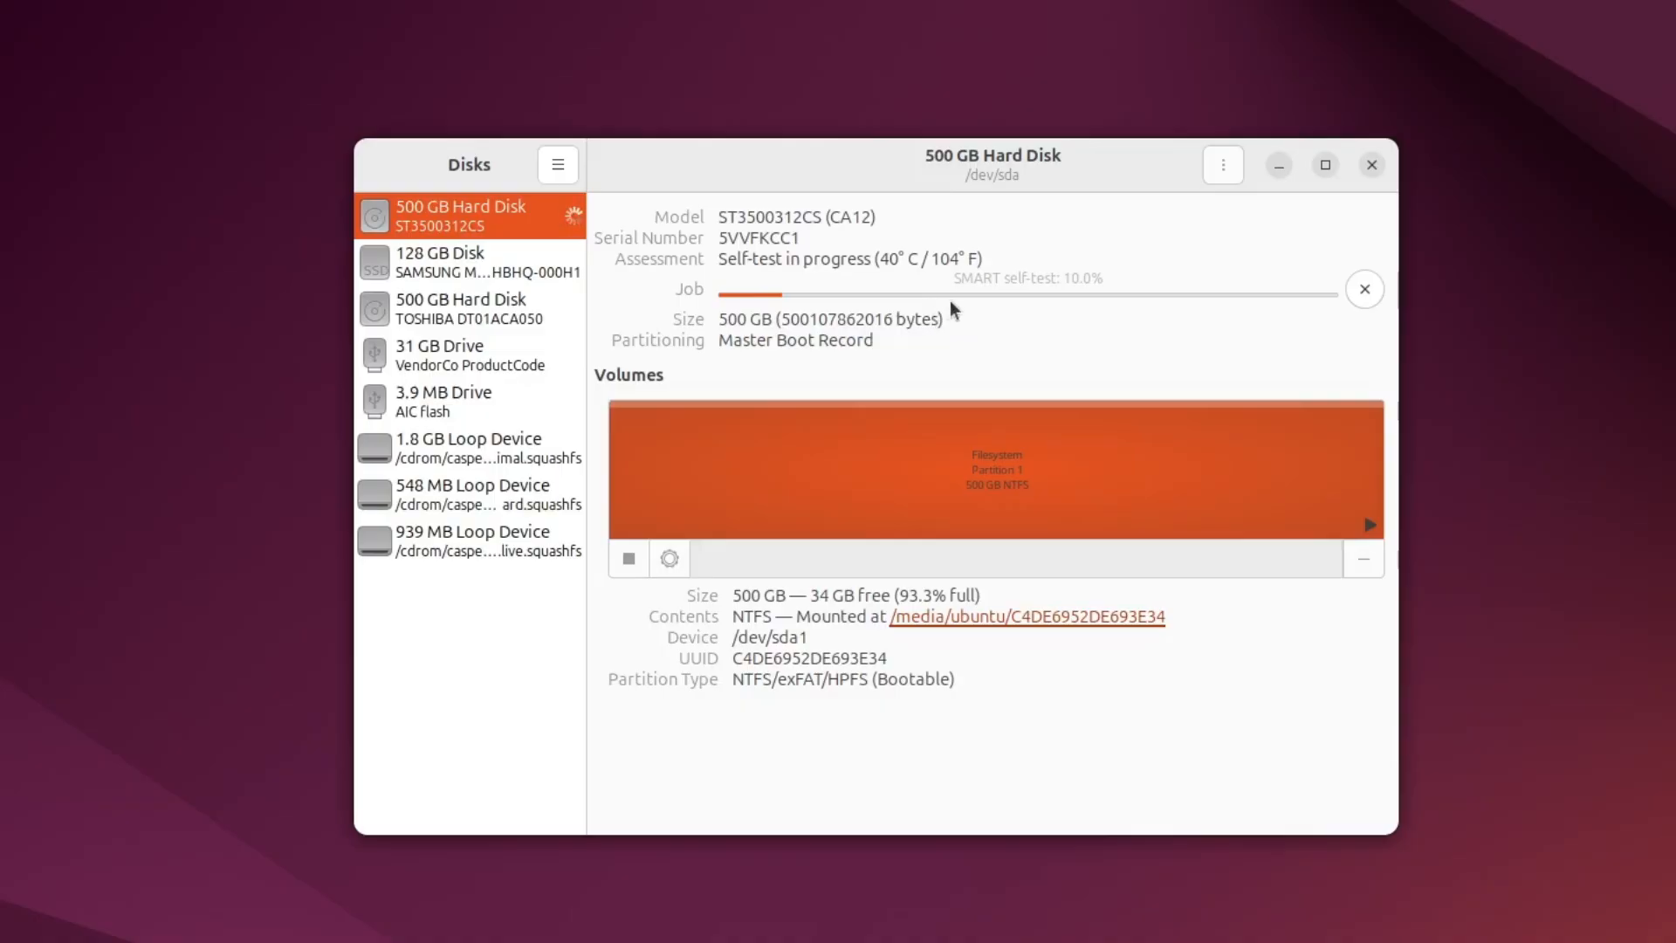
mouse_move(994, 481)
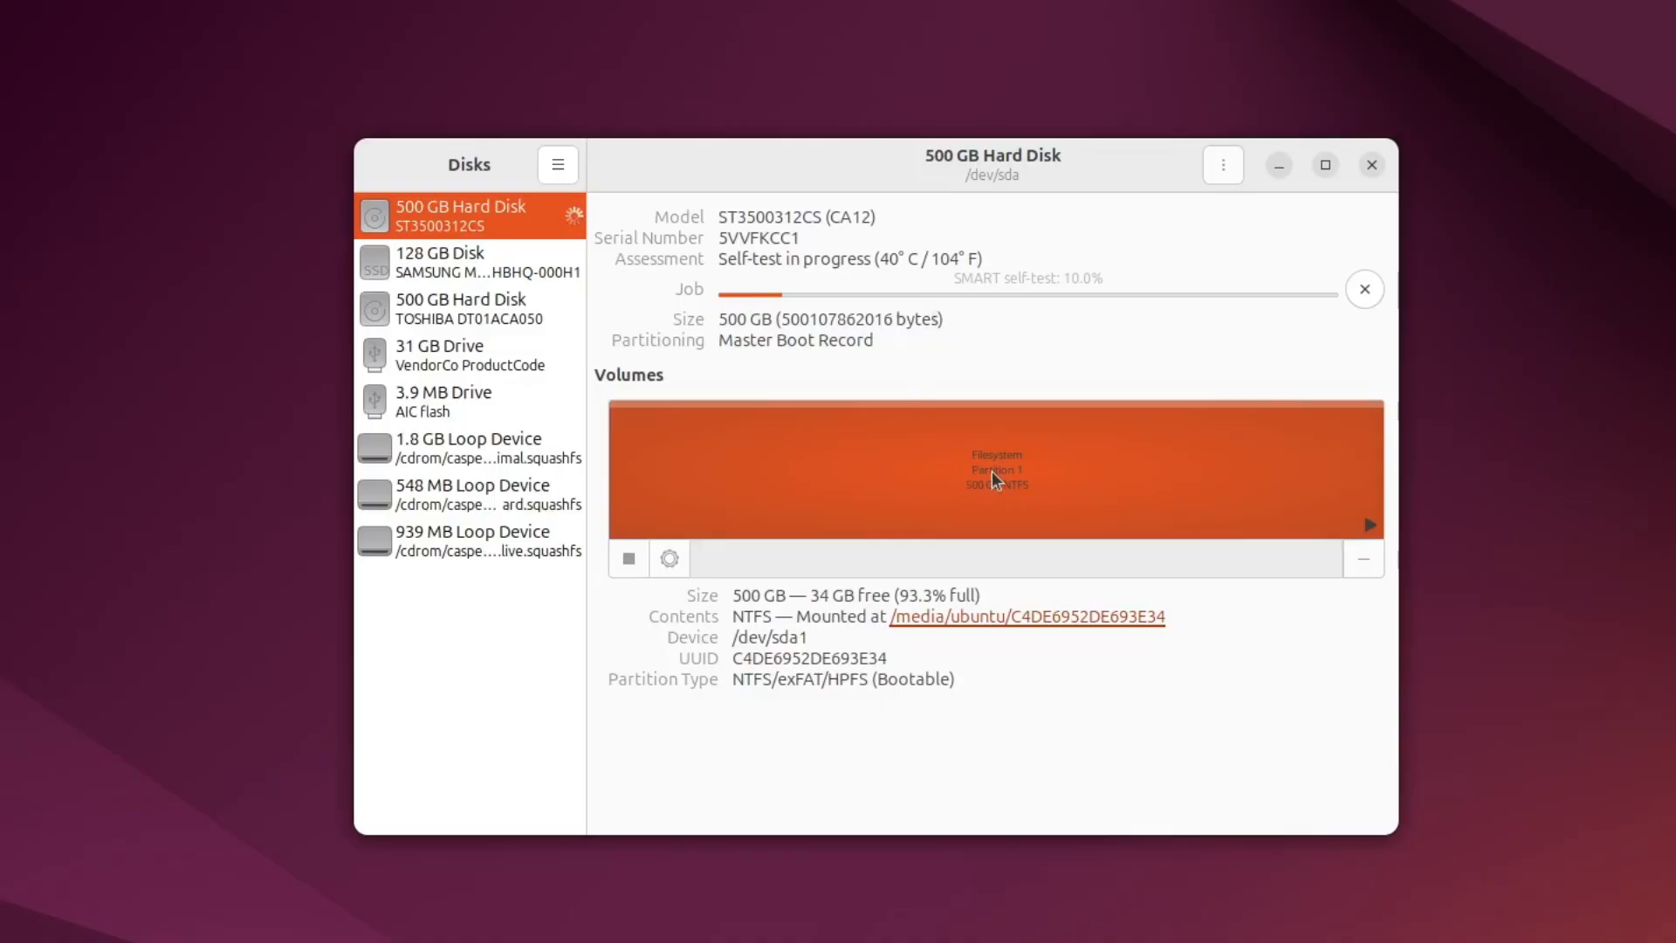
mouse_move(939, 482)
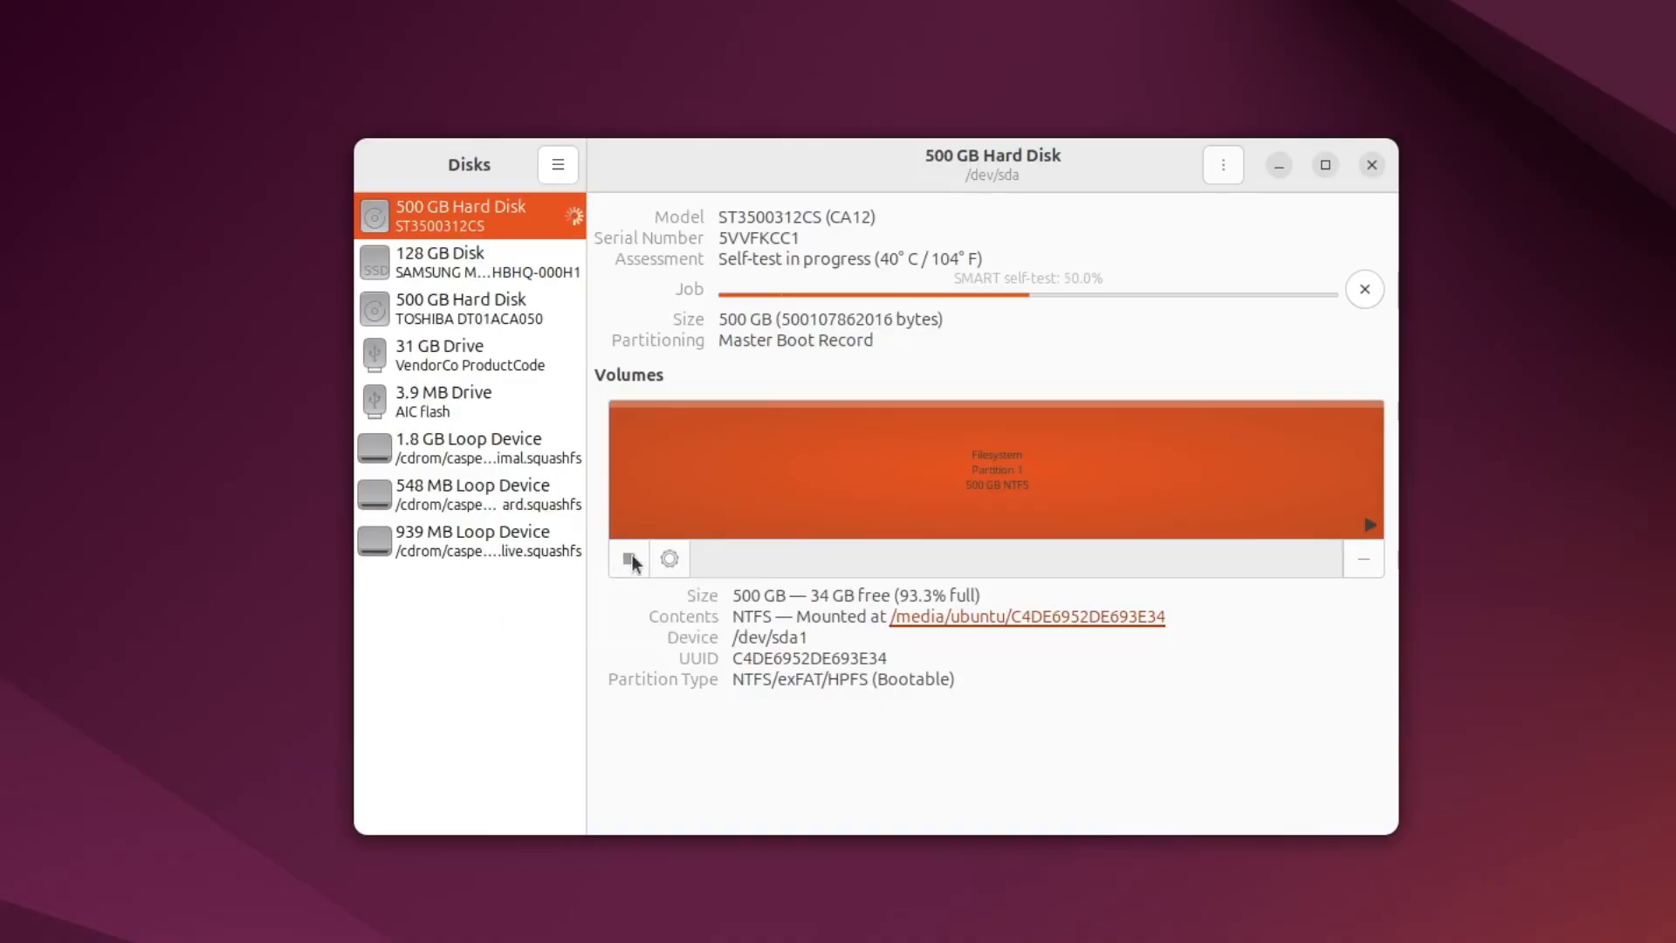
mouse_move(630, 558)
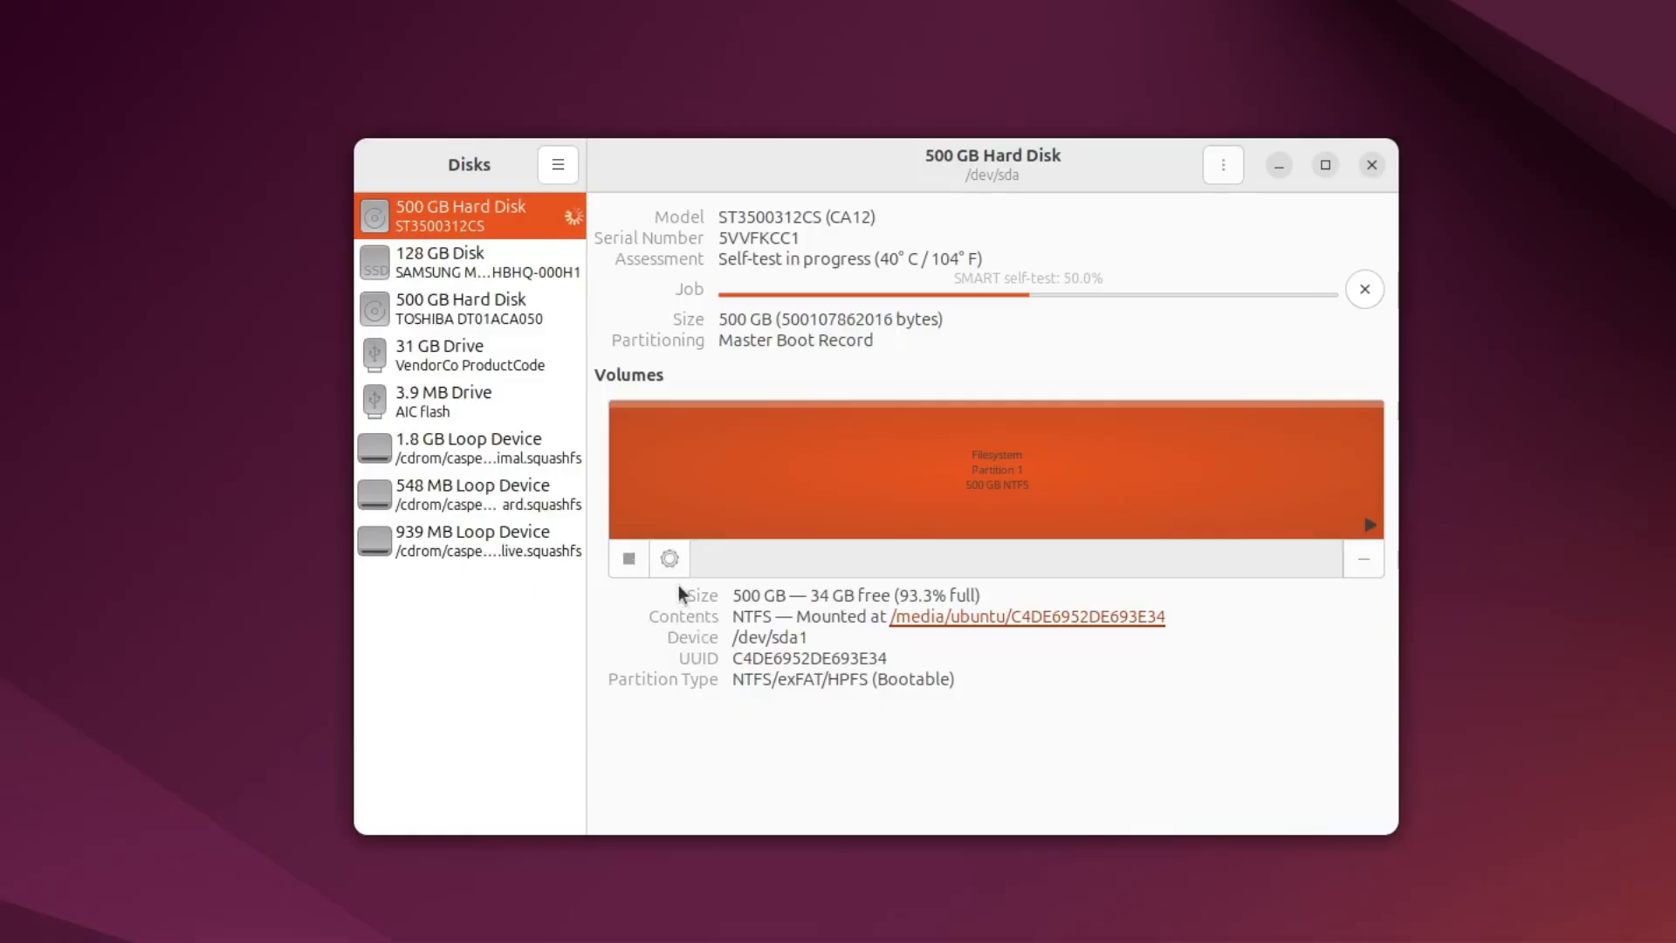
mouse_move(668, 601)
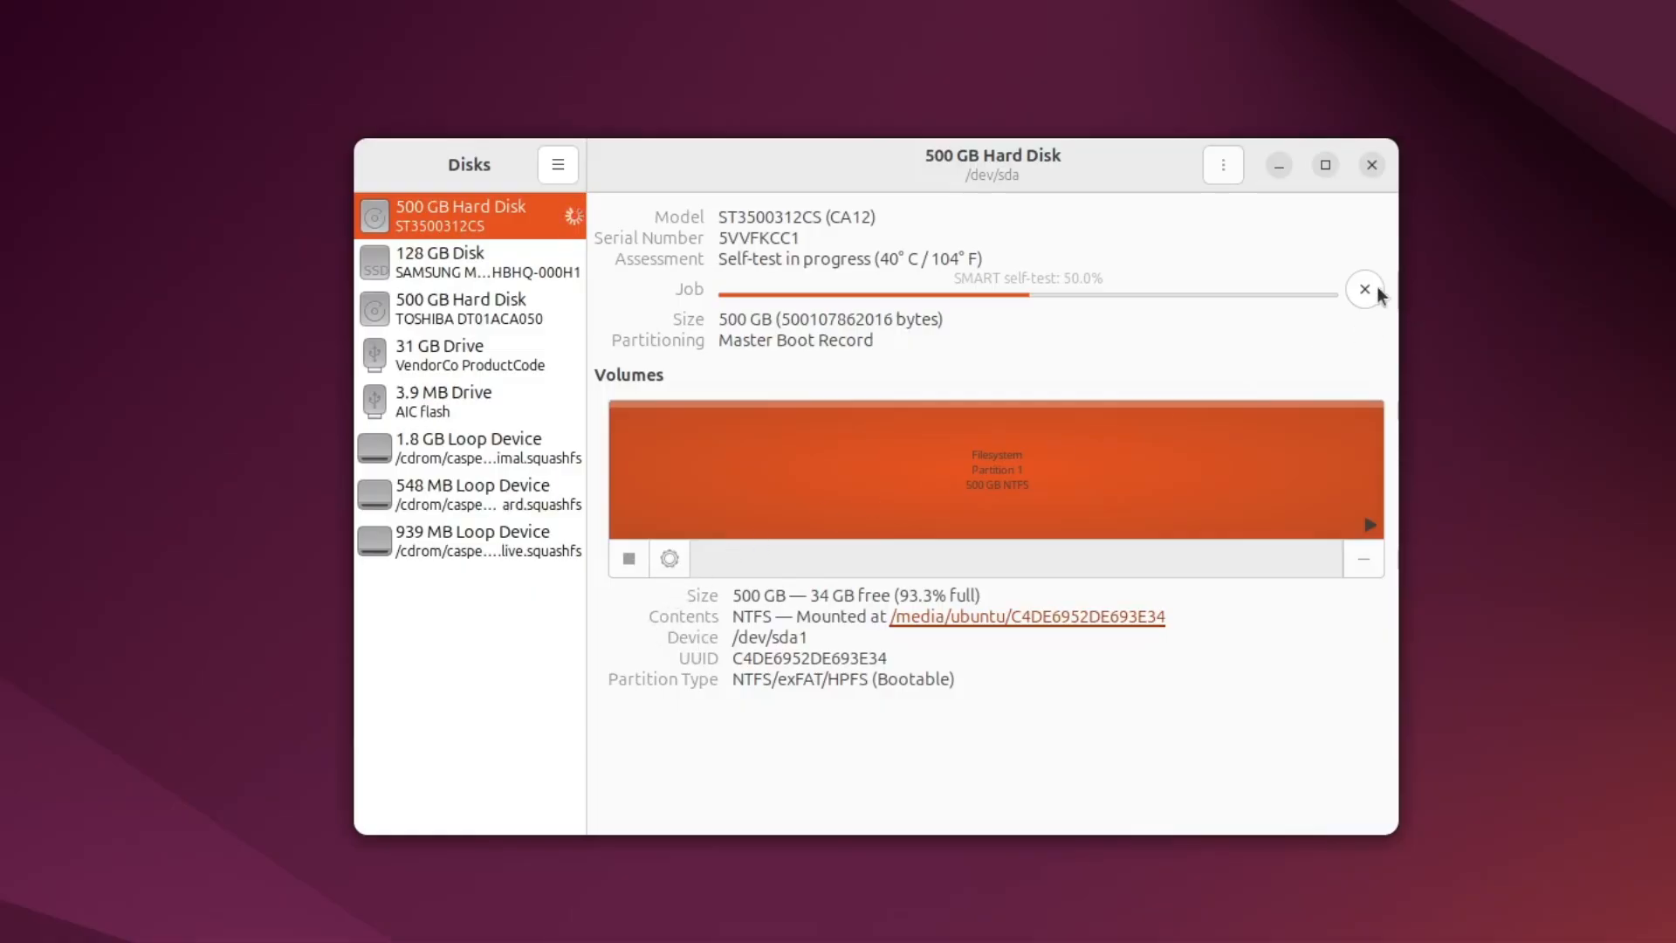
Step: Cancel the running self-test job and unmount the 500 GB NTFS partition
click(1365, 289)
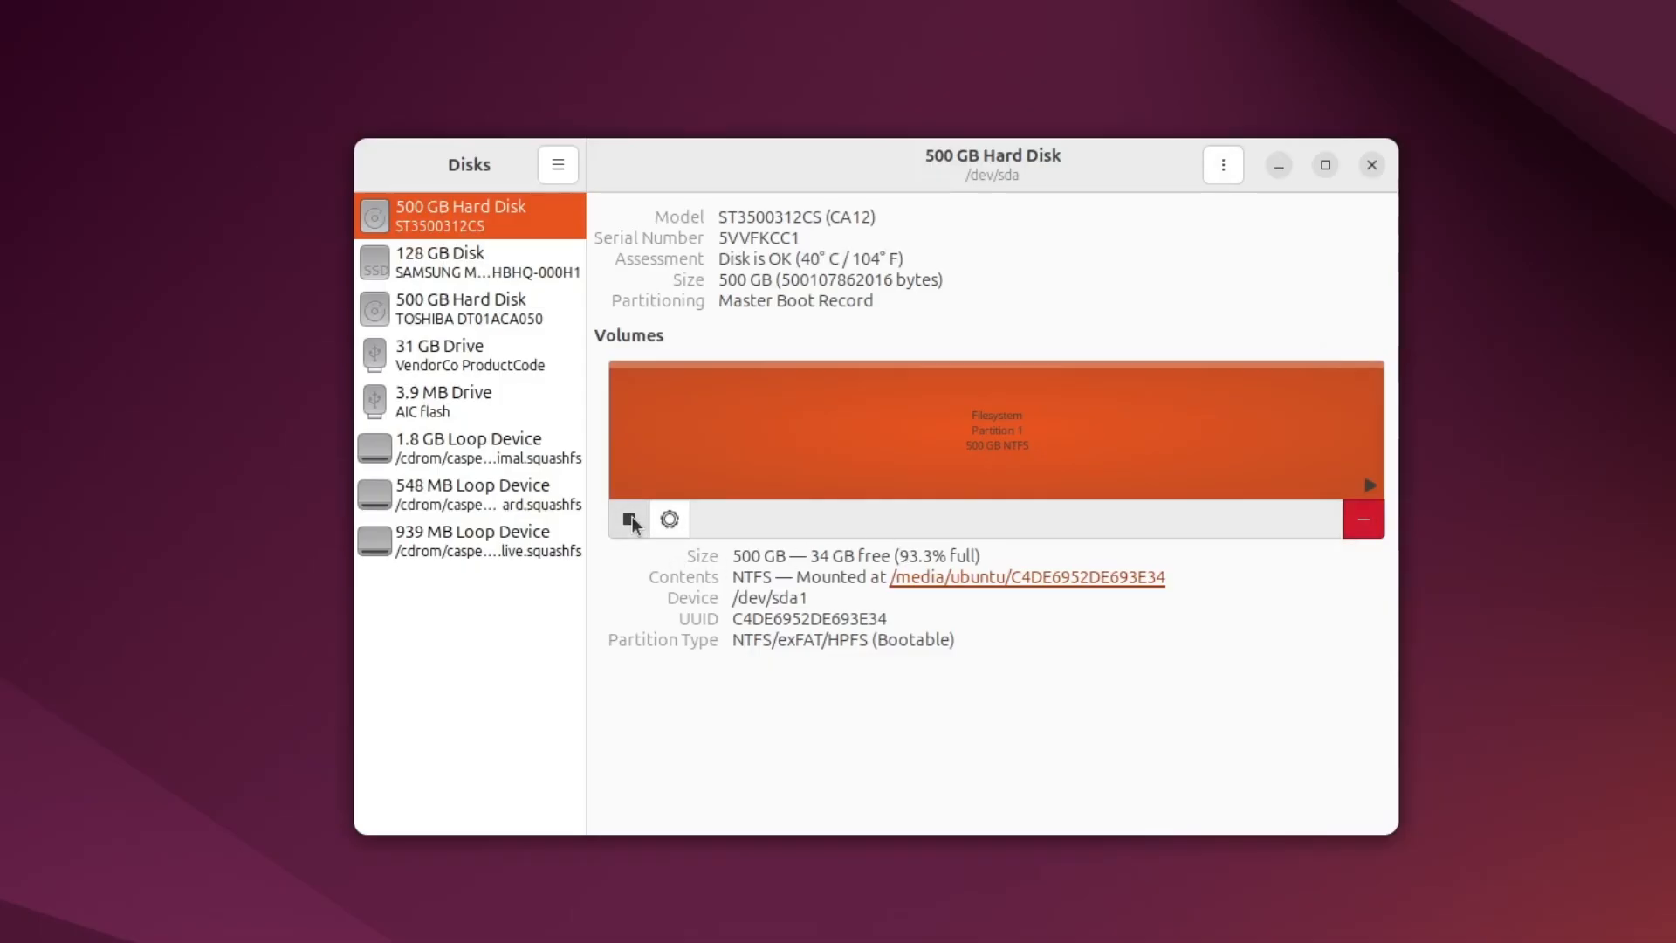
click(670, 519)
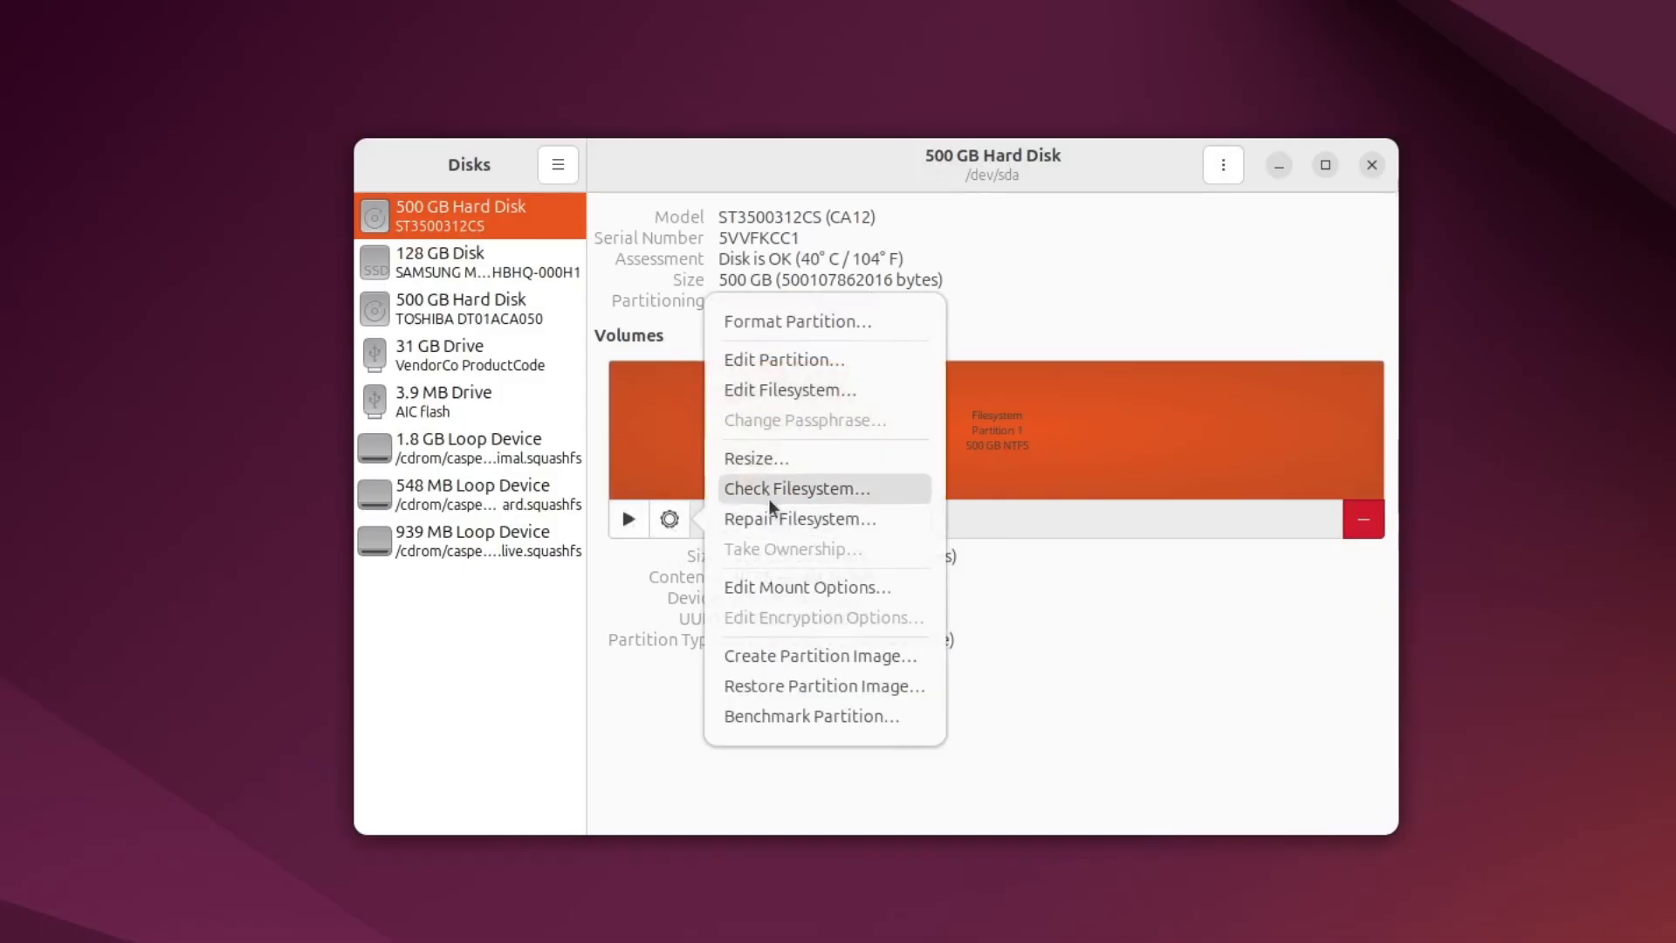
mouse_move(807, 498)
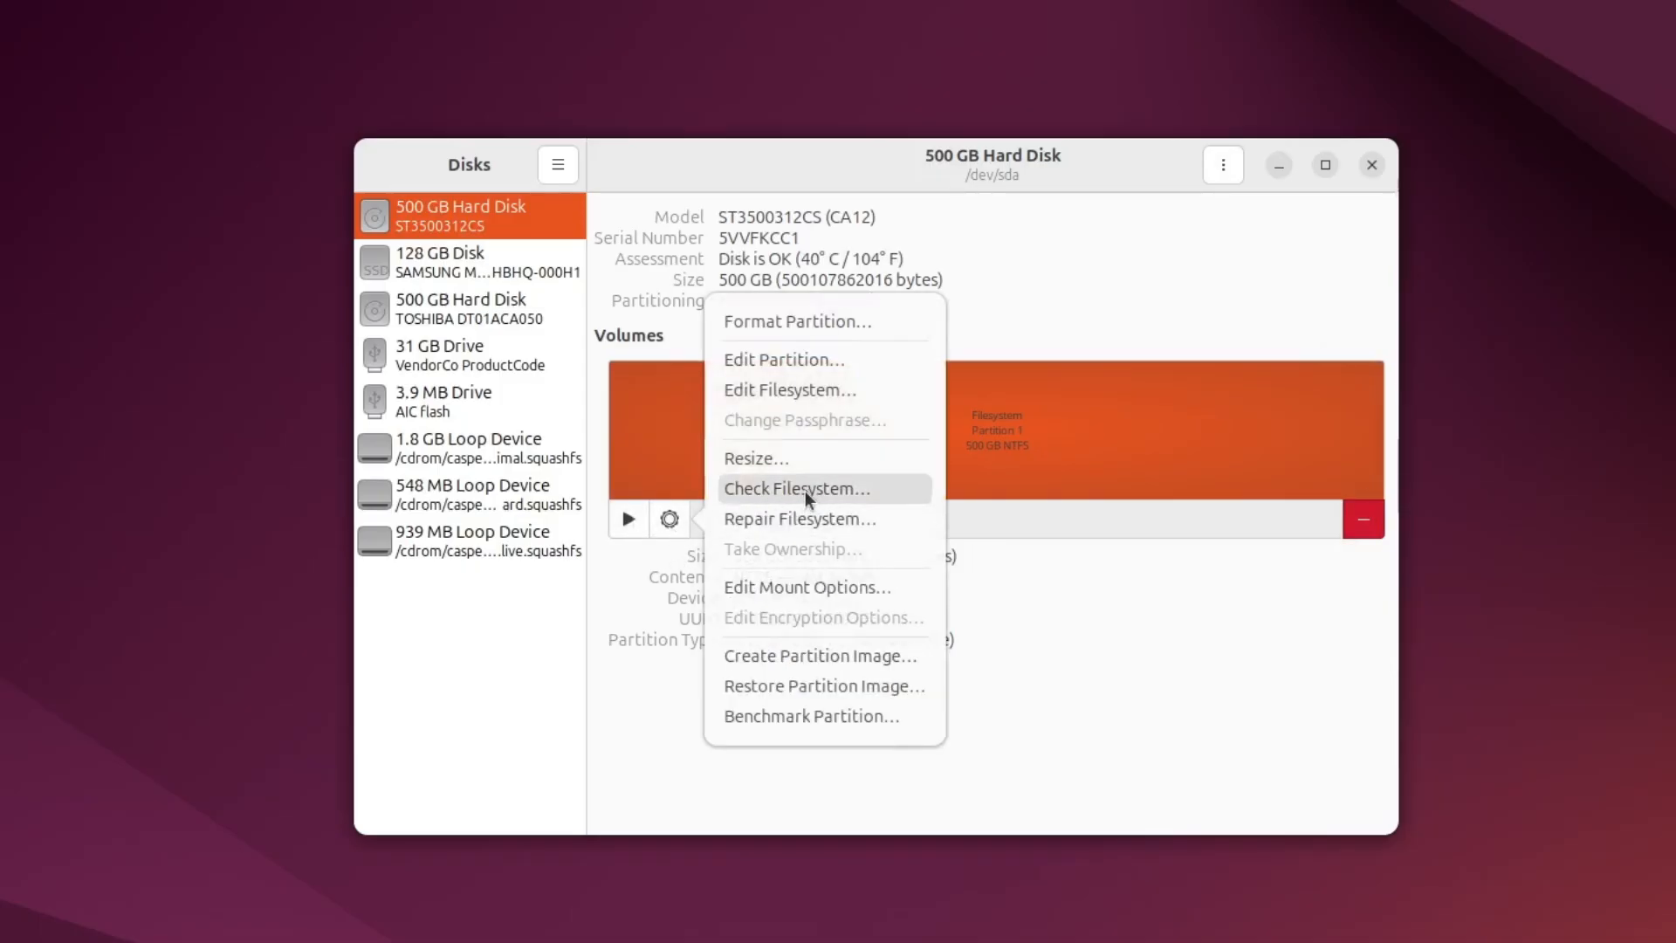